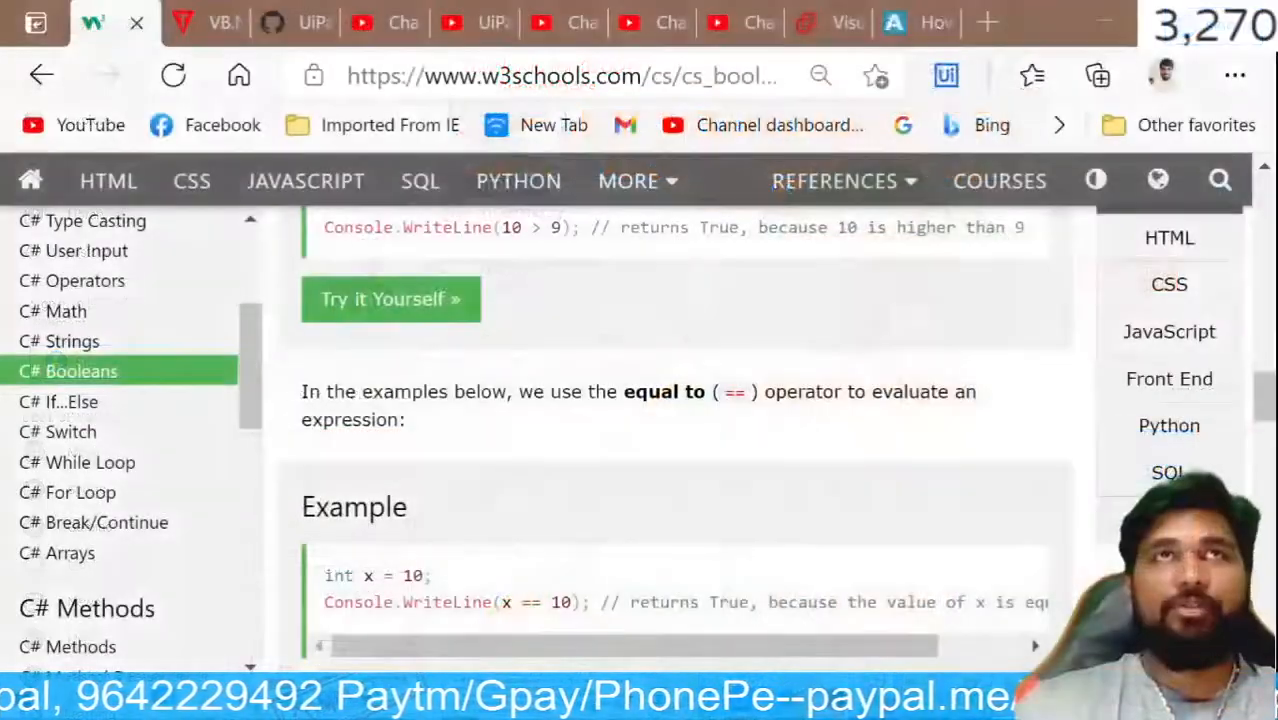
{"action": "mouse_move", "coordinate": [57, 401]}
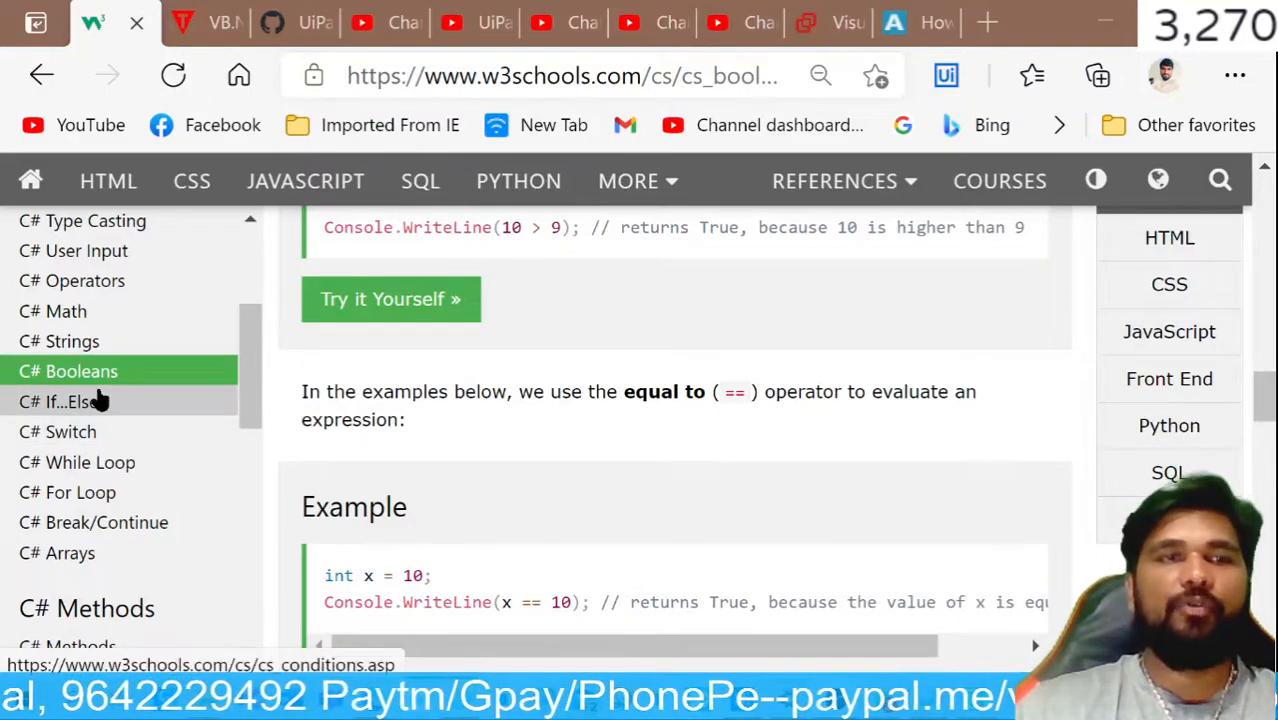
Step: Scroll through the w3schools C# tutorial topic list on the Booleans page
{"action": "scroll", "scroll_direction": "up", "scroll_amount": 3}
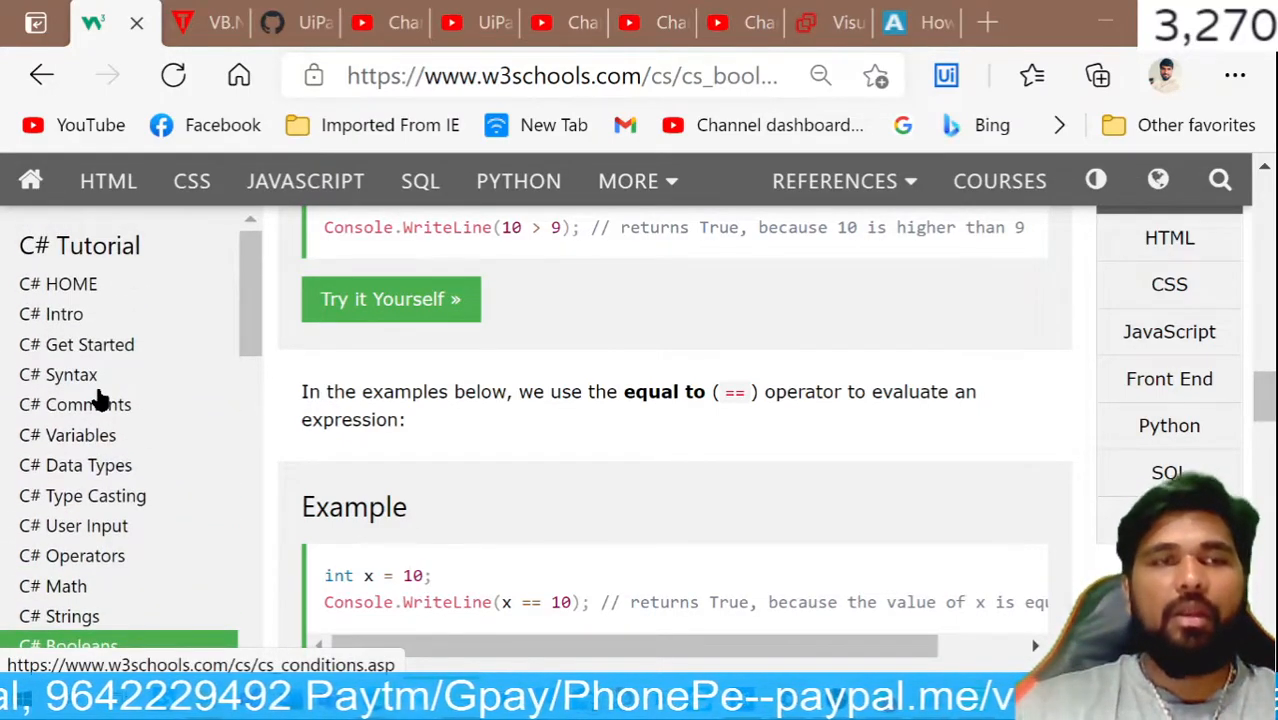
{"action": "scroll", "scroll_direction": "down", "scroll_amount": 3}
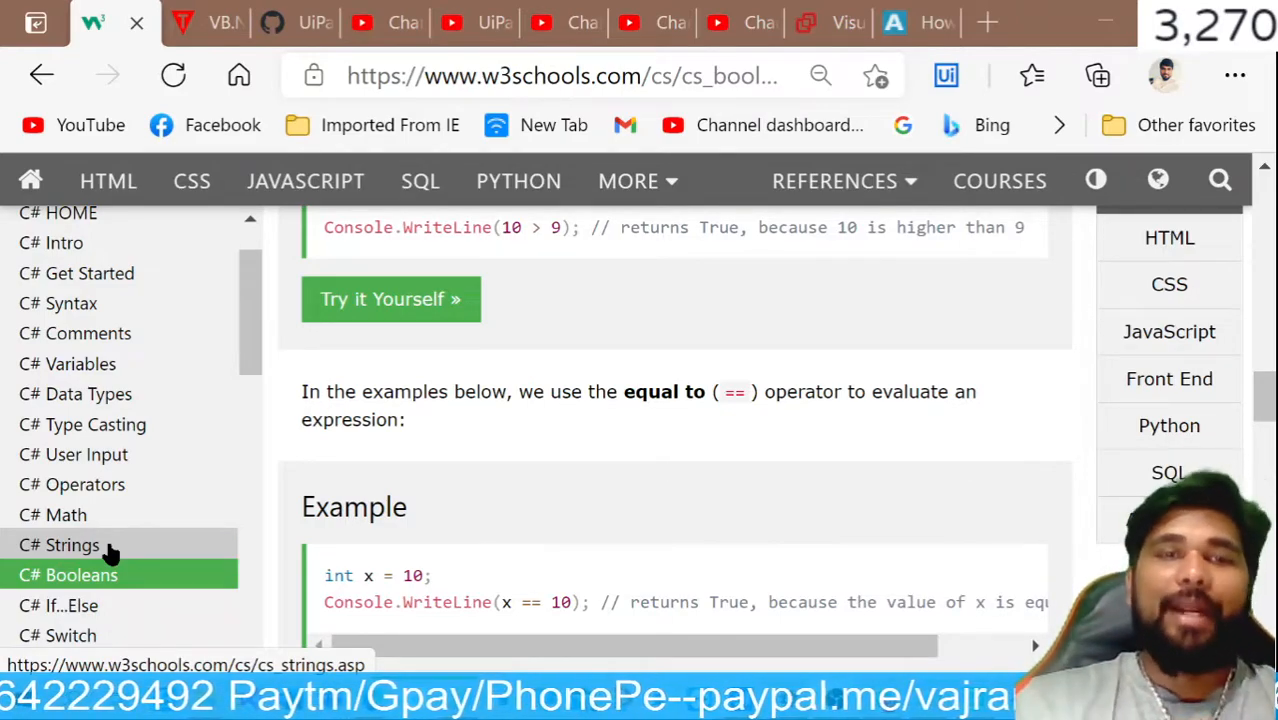
{"action": "mouse_move", "coordinate": [698, 341]}
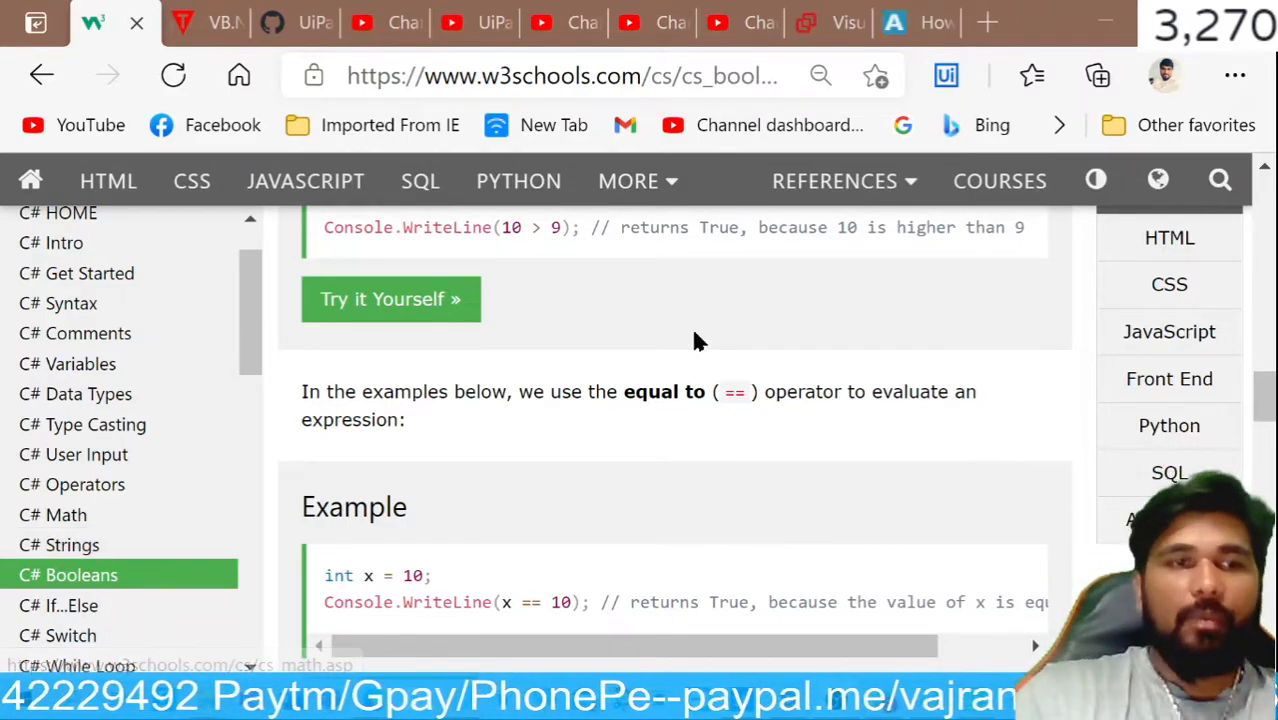
{"action": "mouse_move", "coordinate": [530, 508]}
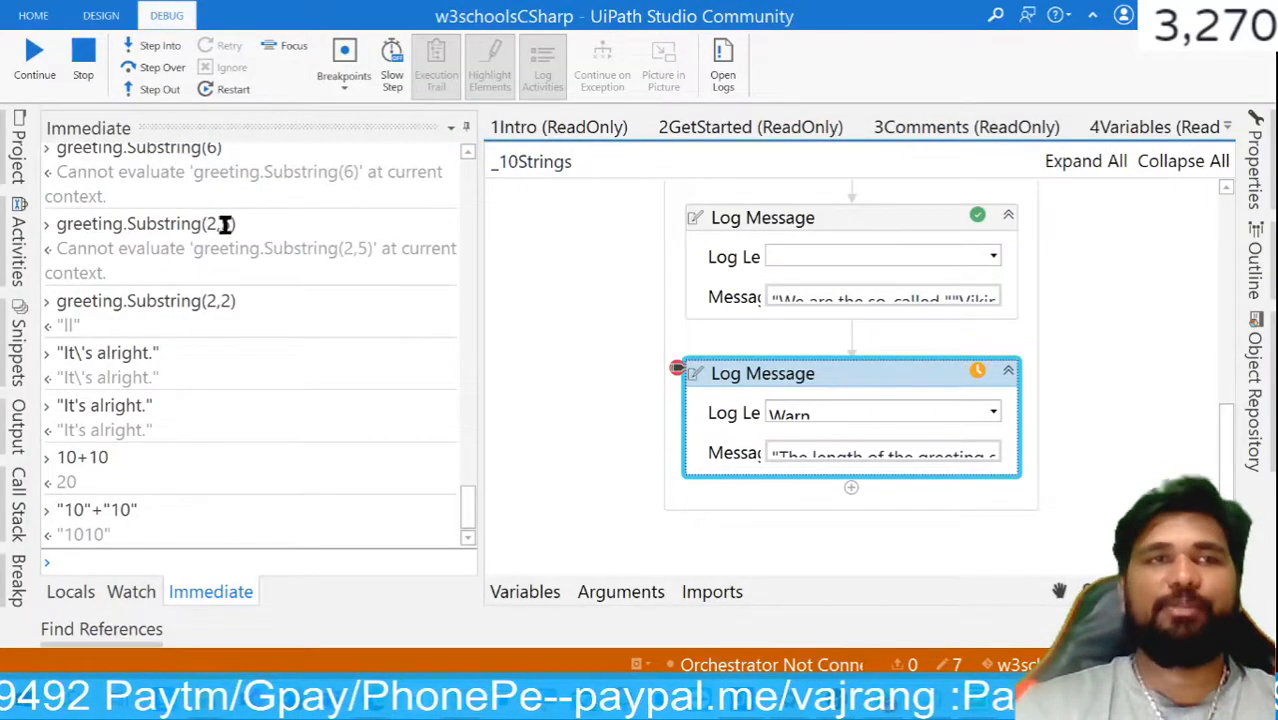
{"action": "mouse_move", "coordinate": [762, 373]}
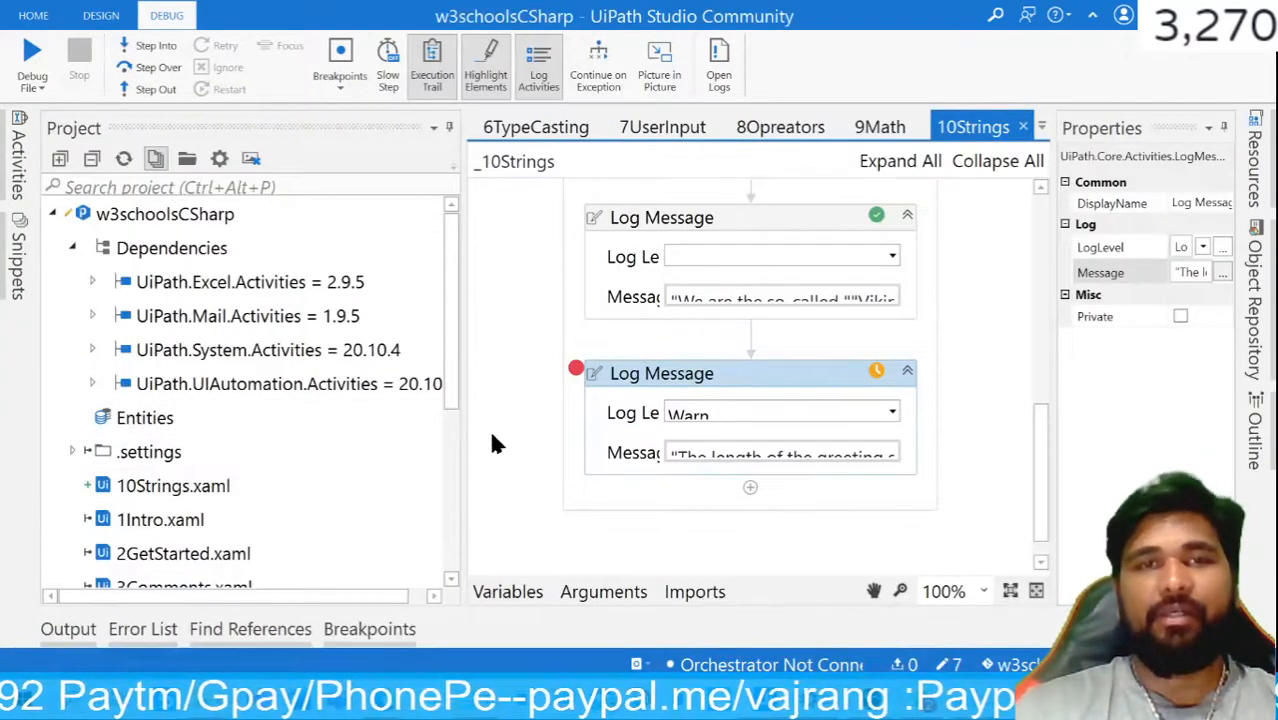
Step: Create a new sequence workflow named 11Boolean
{"action": "scroll", "scroll_direction": "down", "scroll_amount": 3}
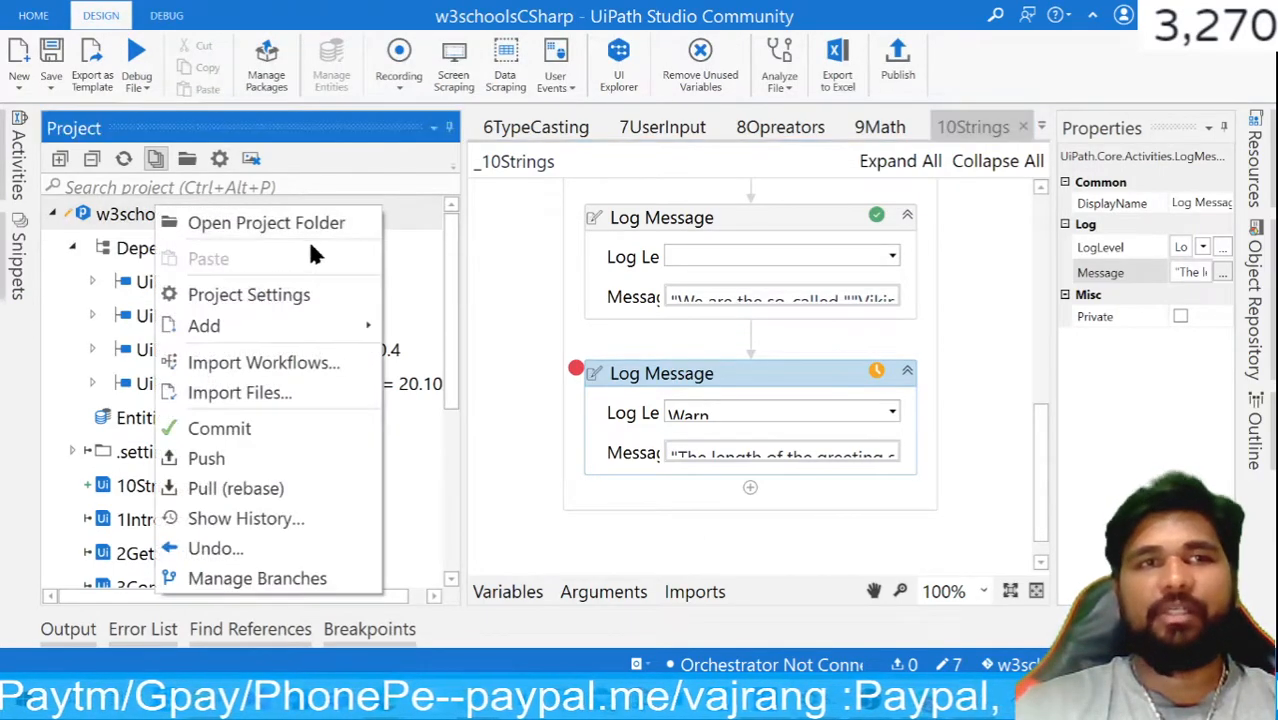
{"action": "left_click", "coordinate": [18, 60]}
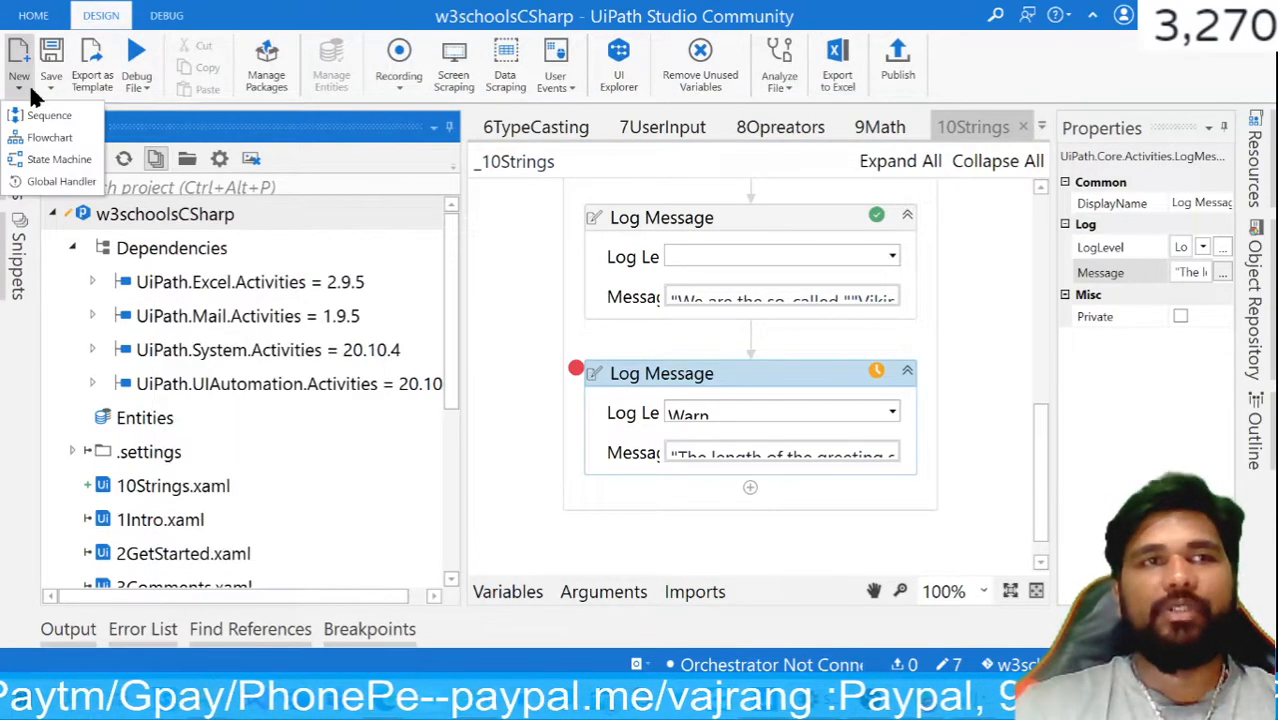
{"action": "left_click", "coordinate": [49, 115]}
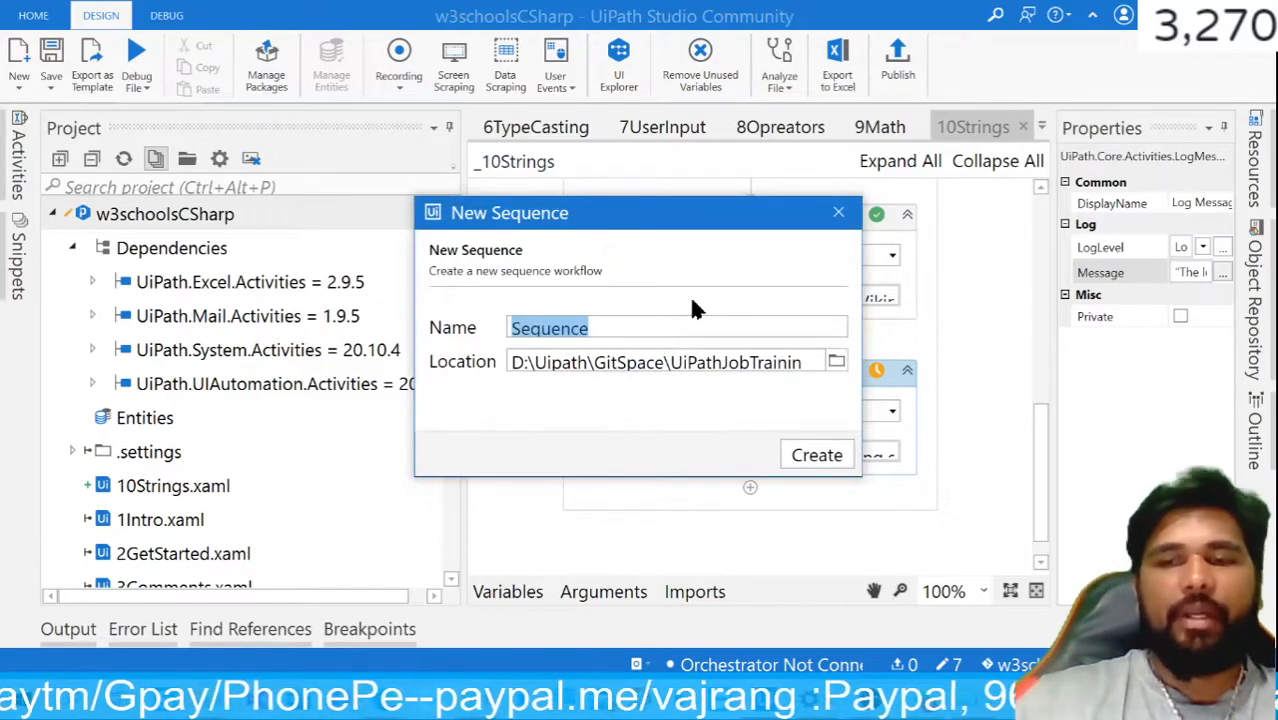
{"action": "type", "text": "11Boo"}
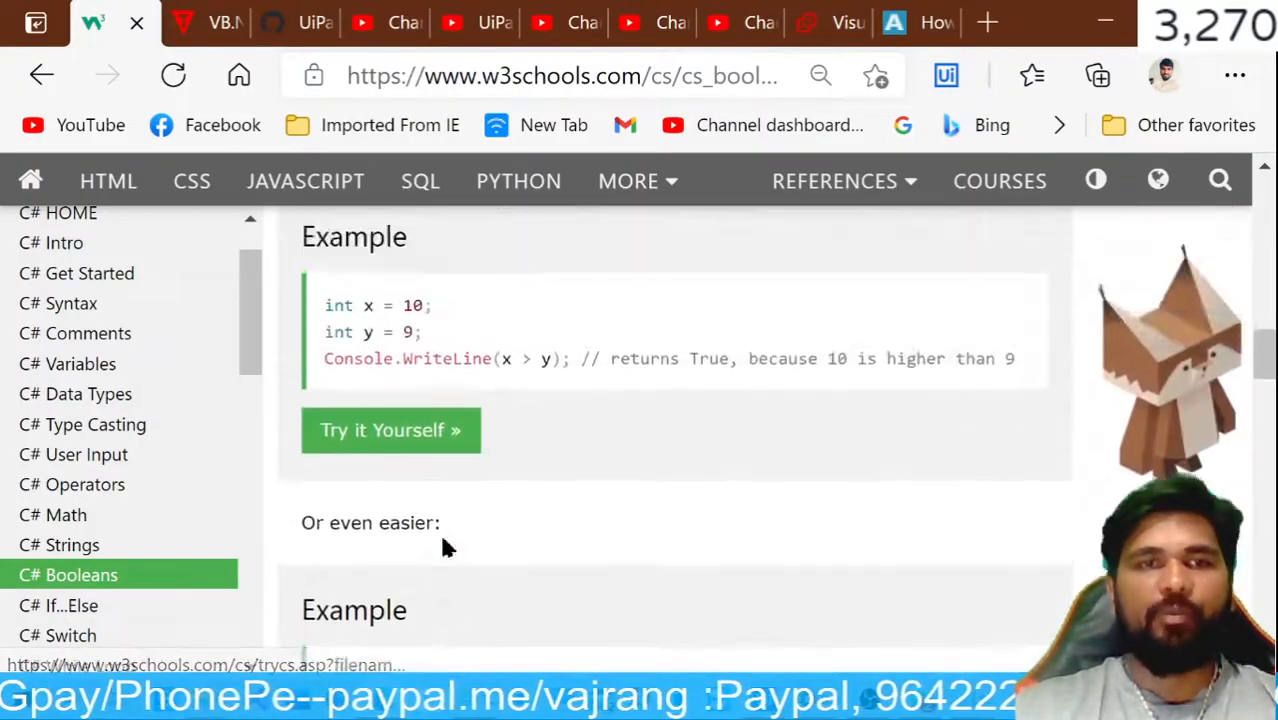
Step: Scroll the C# Booleans page to the bool example and select isCSharpFun
{"action": "scroll", "scroll_direction": "up", "scroll_amount": 3}
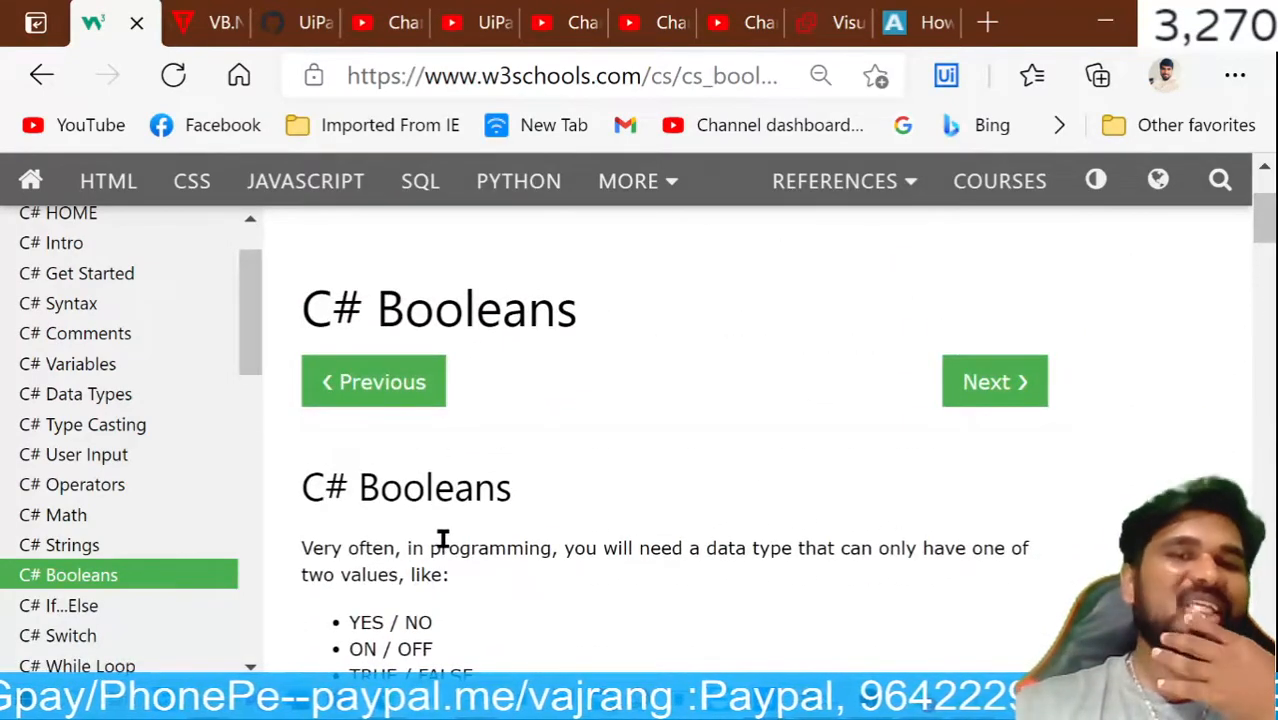
{"action": "scroll", "scroll_direction": "down", "scroll_amount": 3}
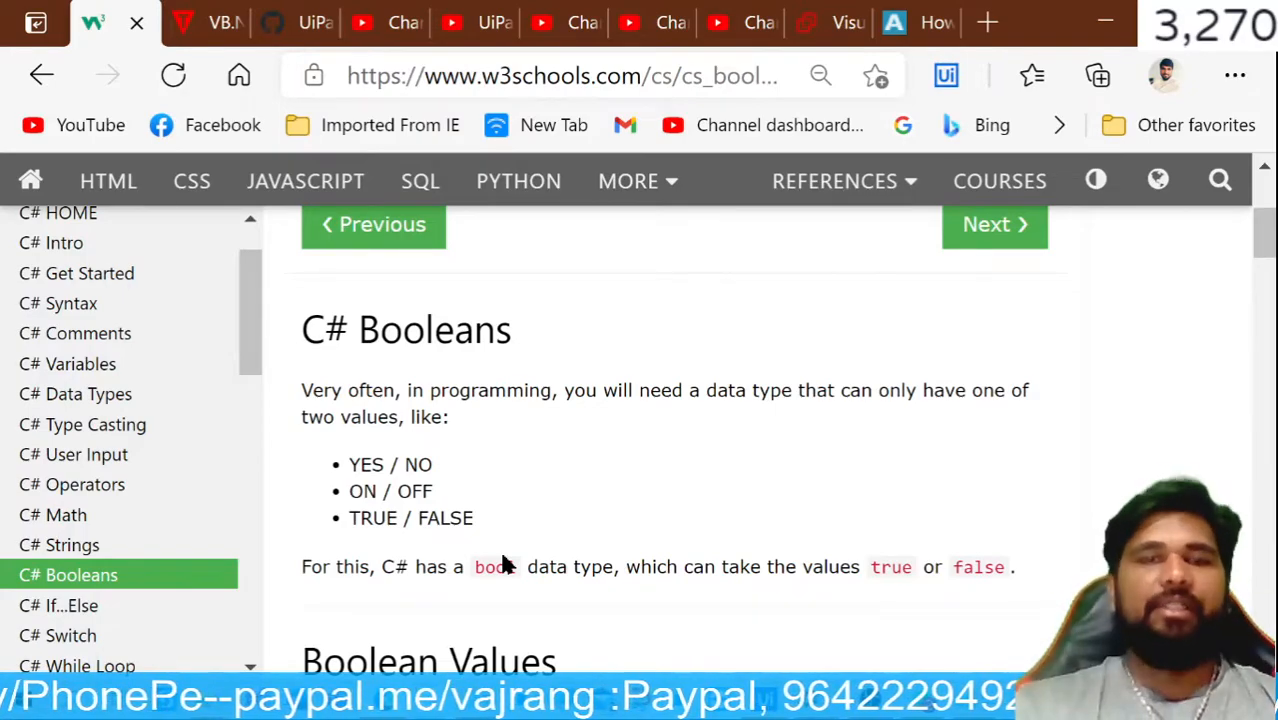
{"action": "mouse_move", "coordinate": [668, 531]}
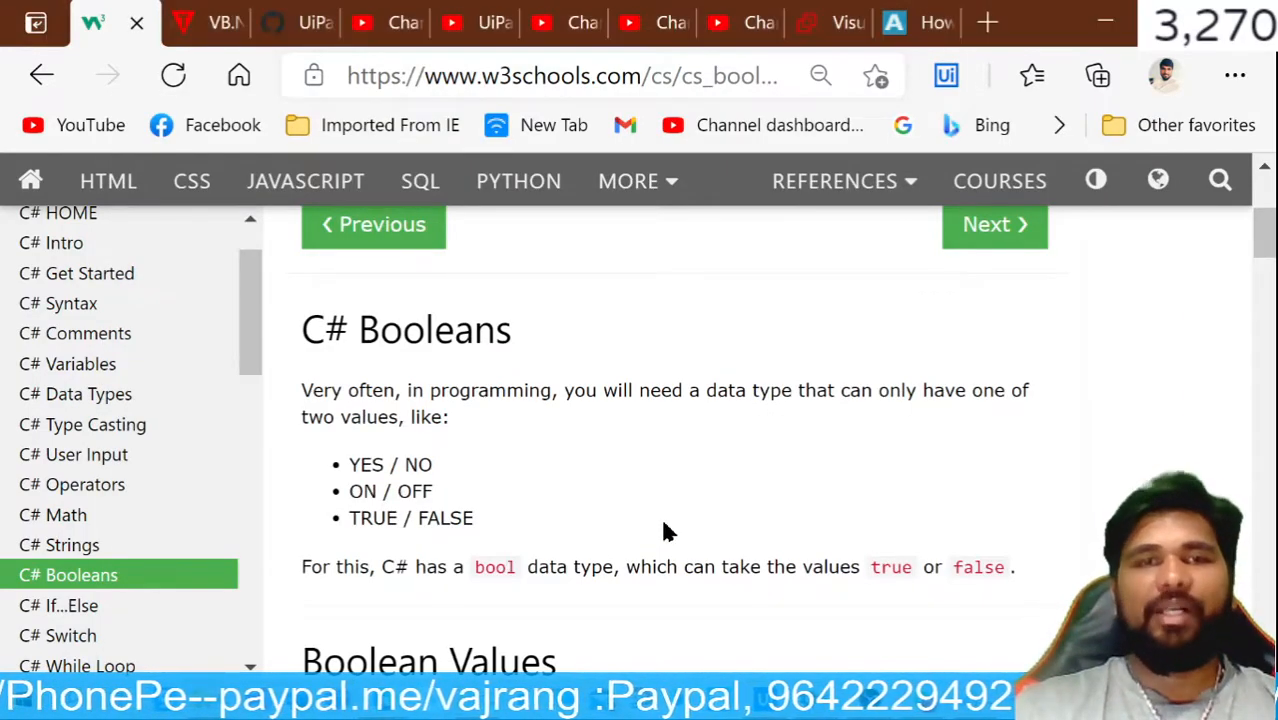
{"action": "scroll", "scroll_direction": "down", "scroll_amount": 3}
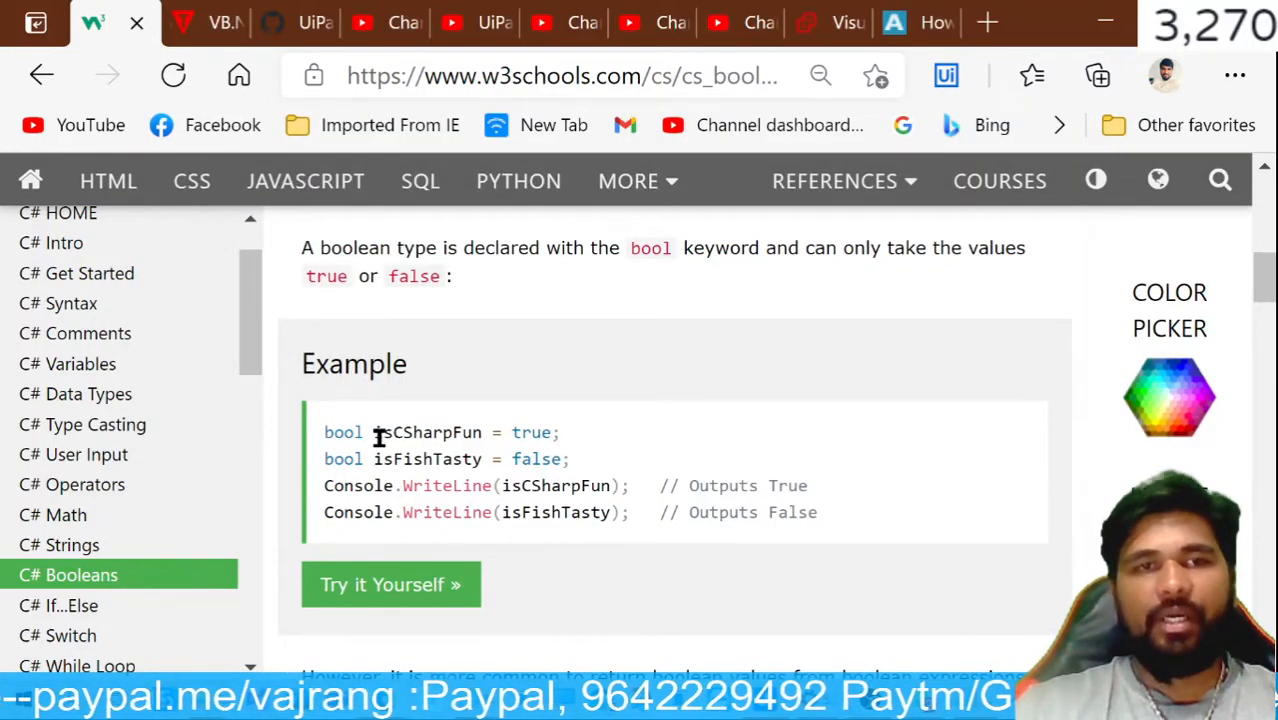
{"action": "double_click", "coordinate": [428, 432]}
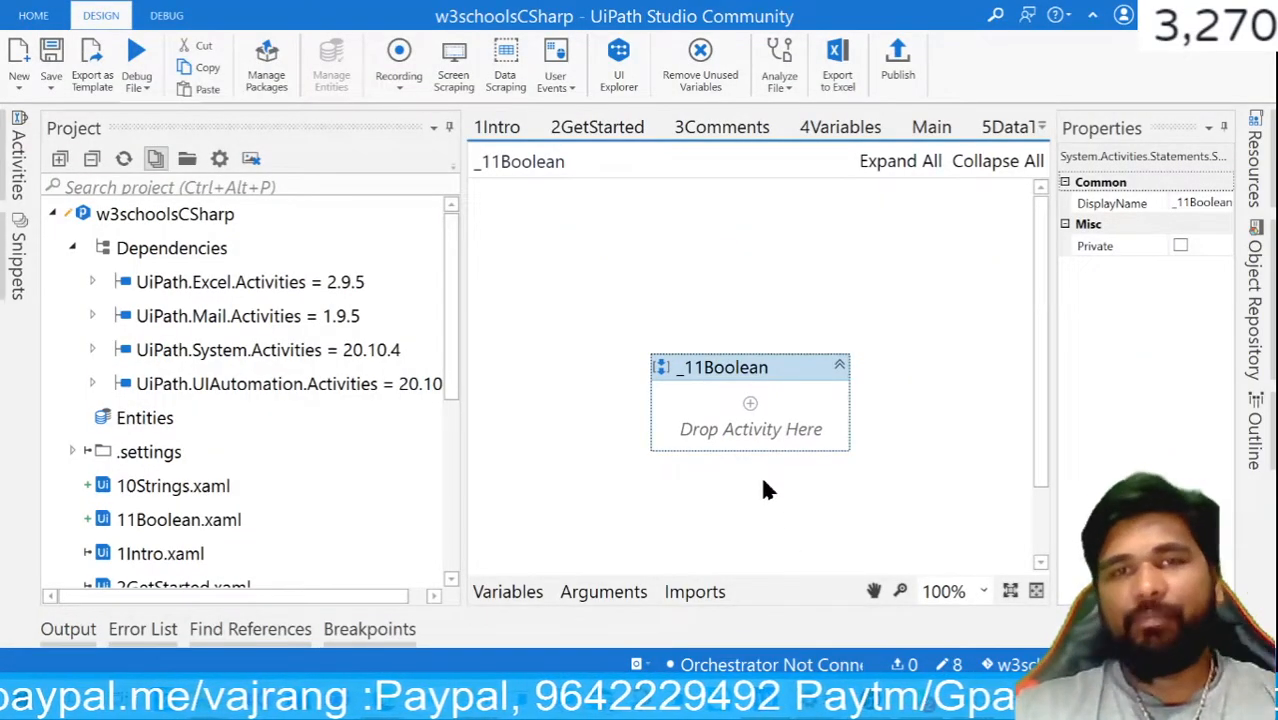
Step: Set the isCSharpFun variable's type to Boolean in the Variables panel
{"action": "left_click", "coordinate": [507, 591]}
{"action": "type", "text": "isCSharpFun"}
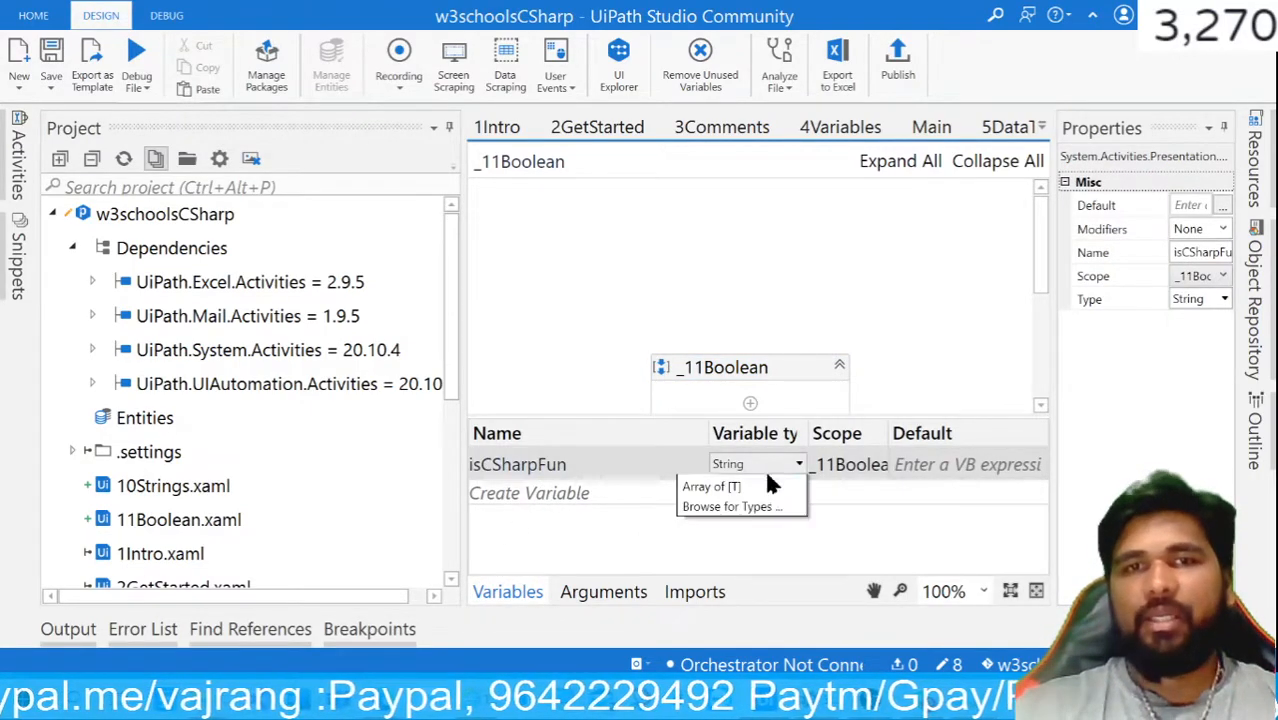
{"action": "left_click", "coordinate": [757, 463]}
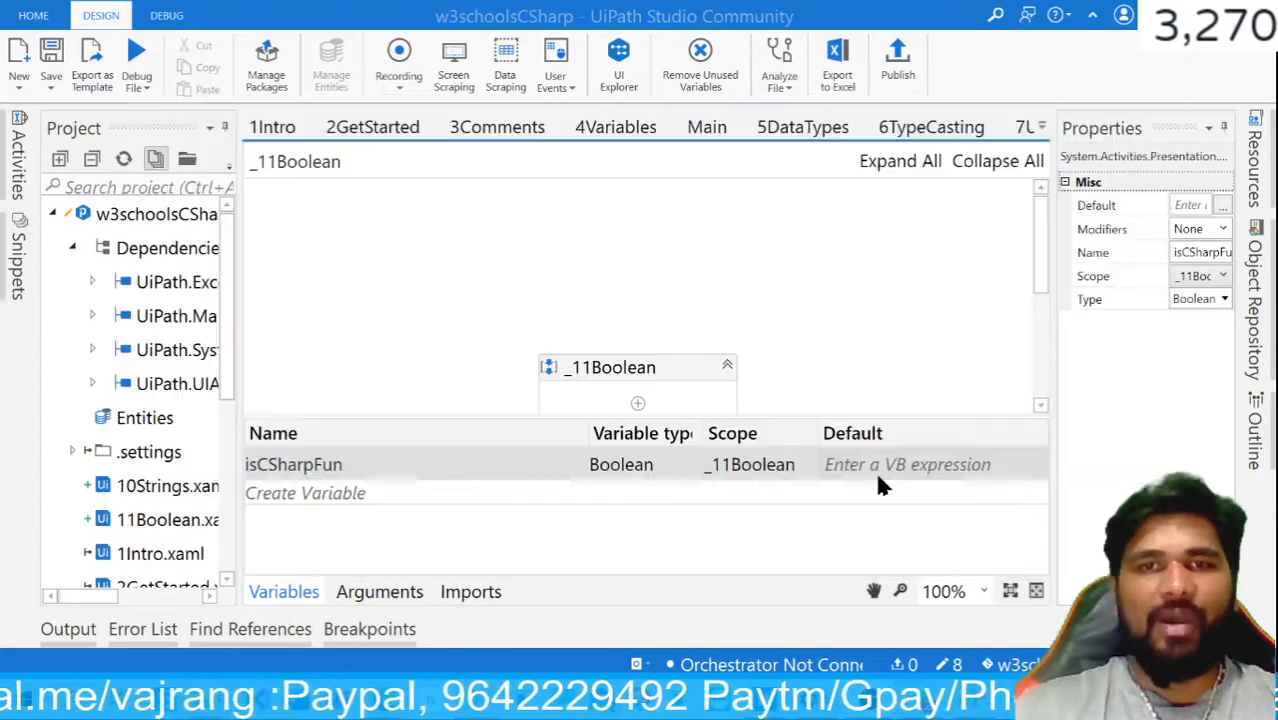
{"action": "key", "text": "alt+tab"}
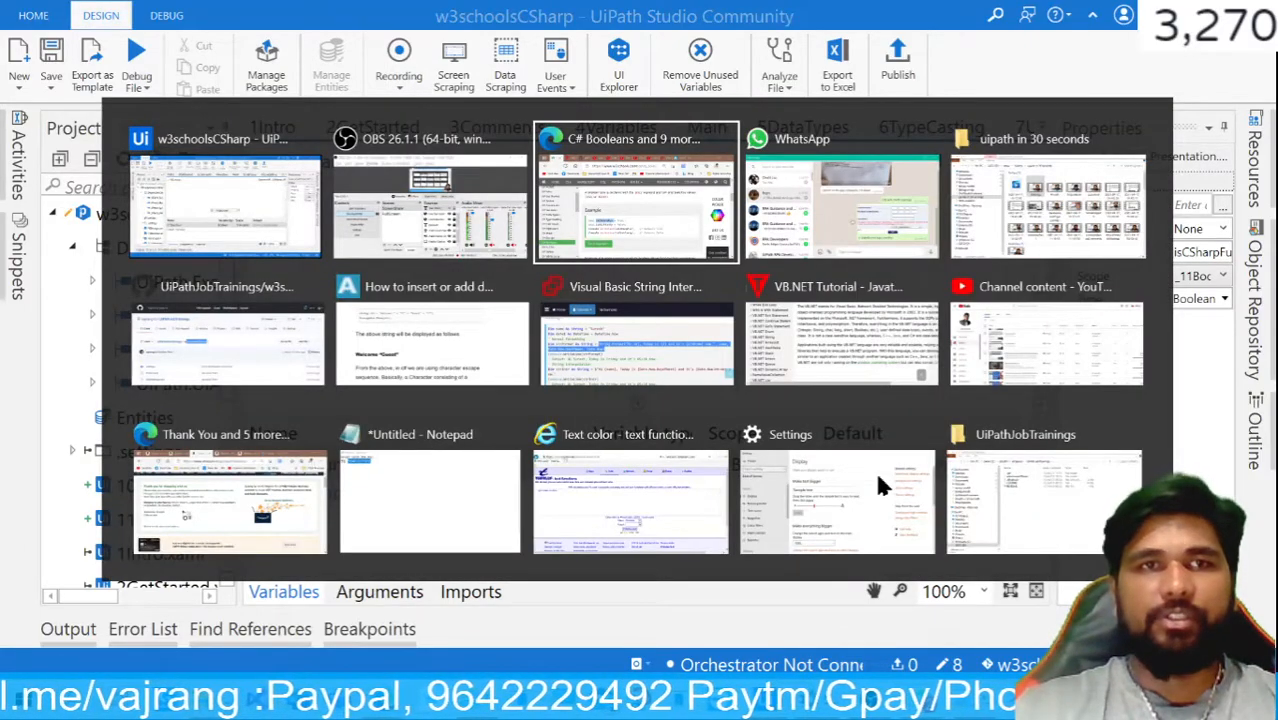
{"action": "left_click", "coordinate": [636, 190]}
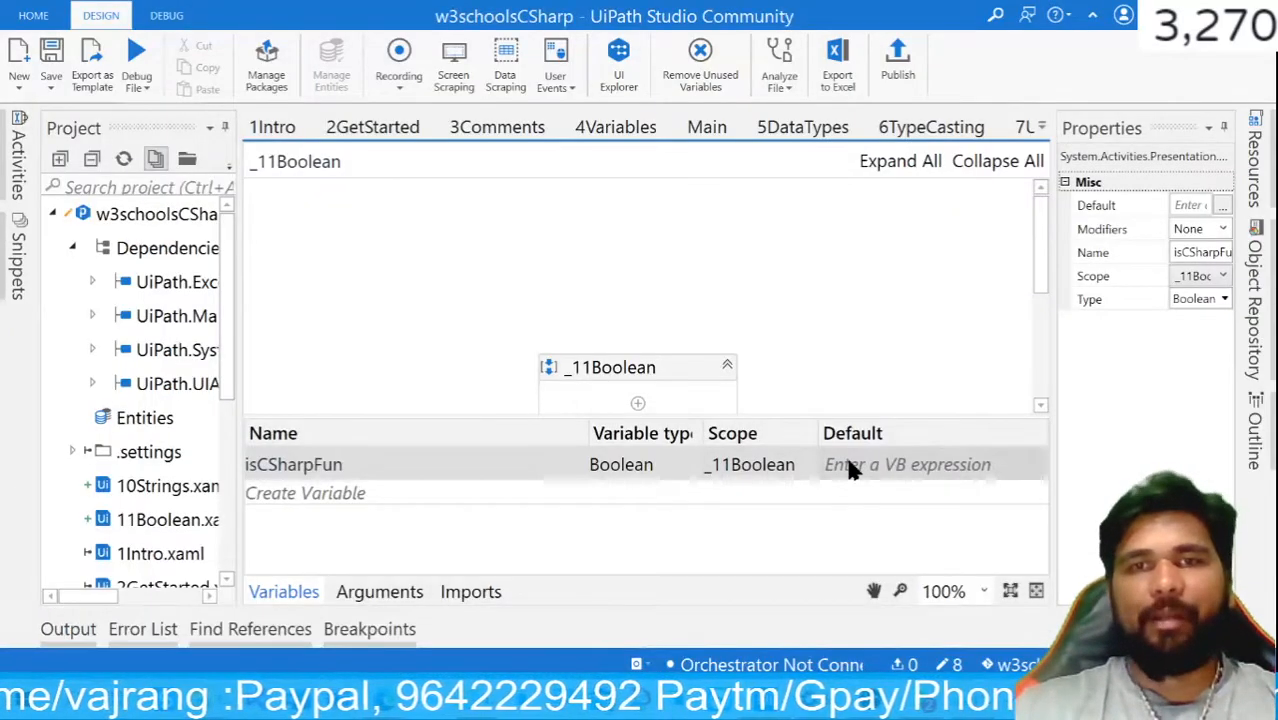
Step: Recheck the Booleans example, then set isFishTasty's variable type to Boolean
{"action": "left_click", "coordinate": [93, 22]}
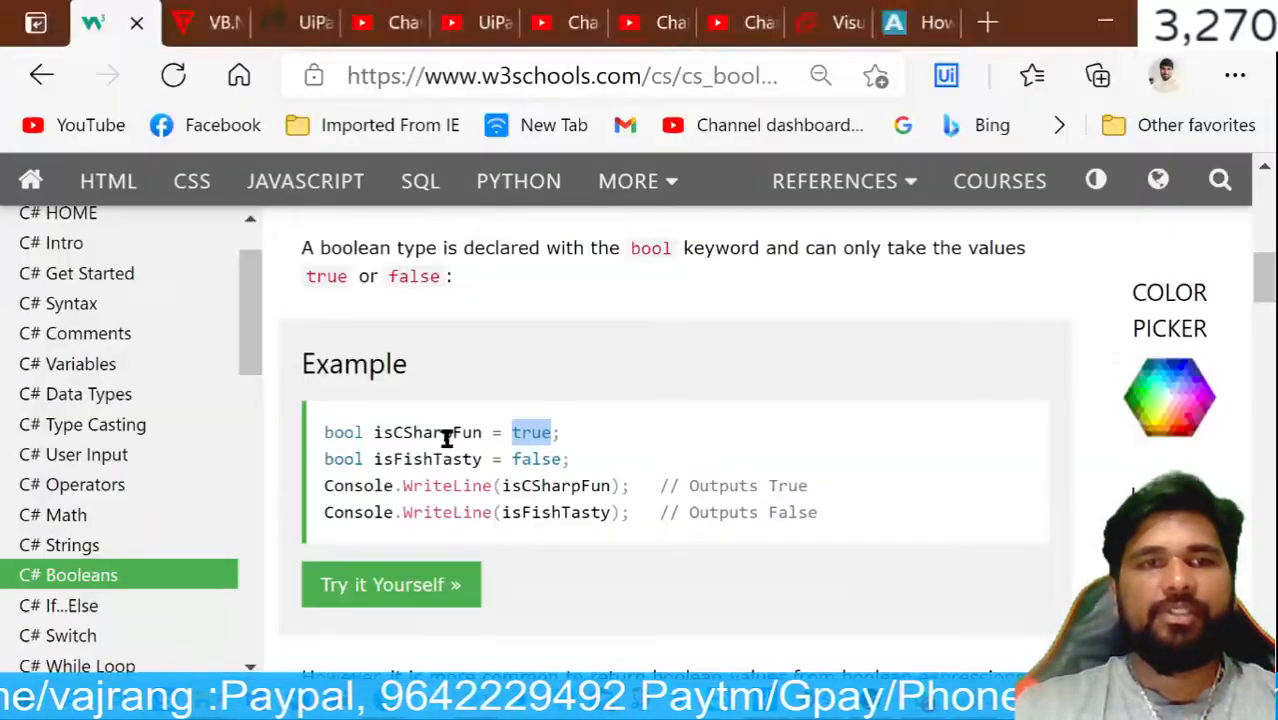
{"action": "key", "text": "alt+tab"}
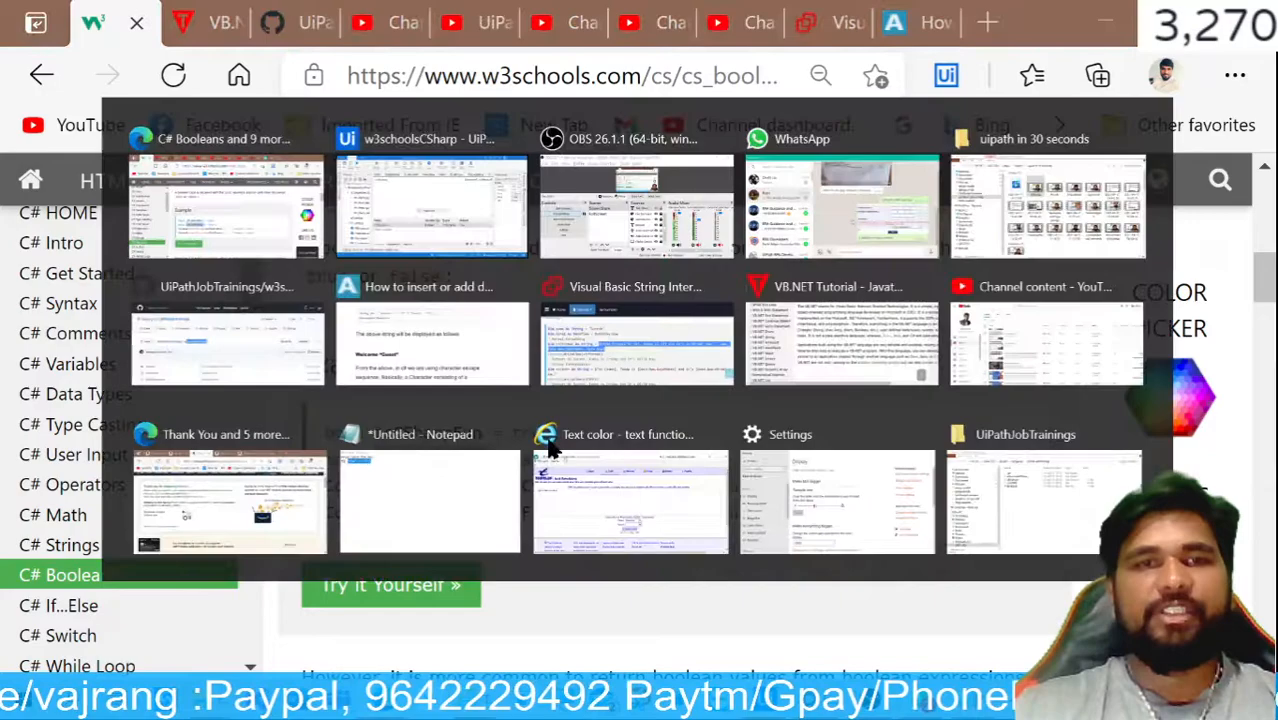
{"action": "left_click", "coordinate": [430, 207]}
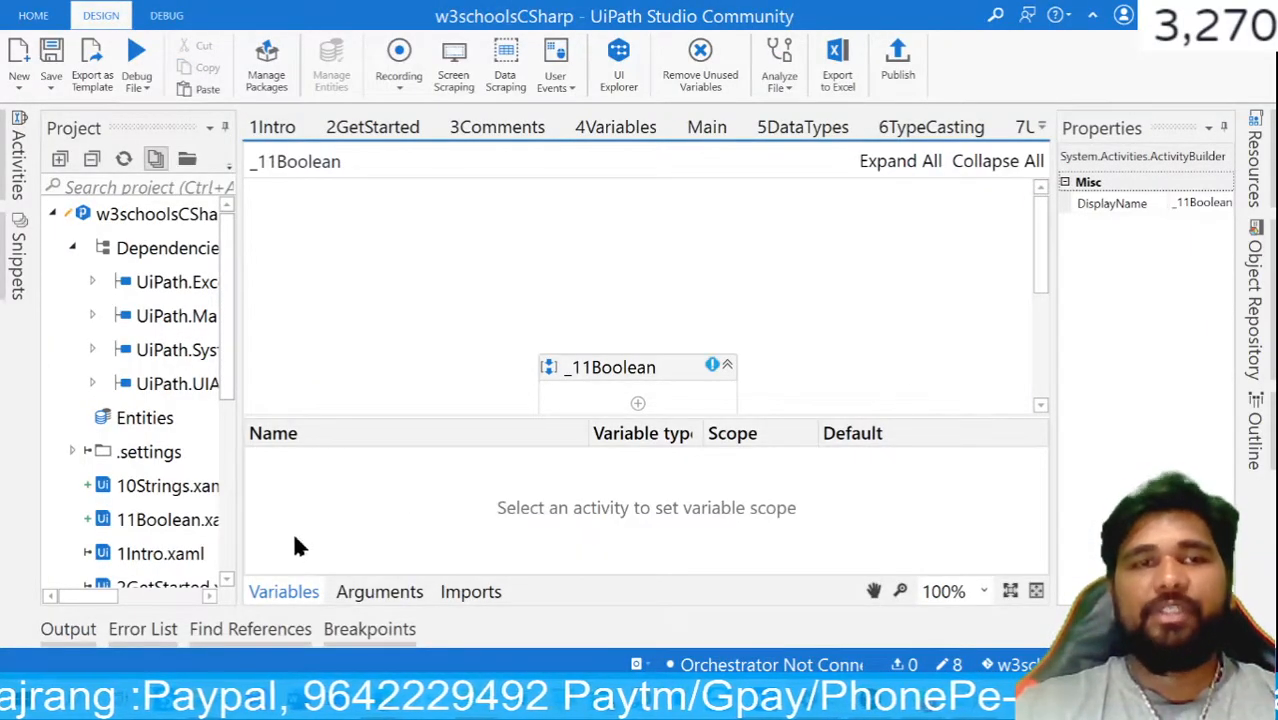
{"action": "left_click", "coordinate": [610, 367]}
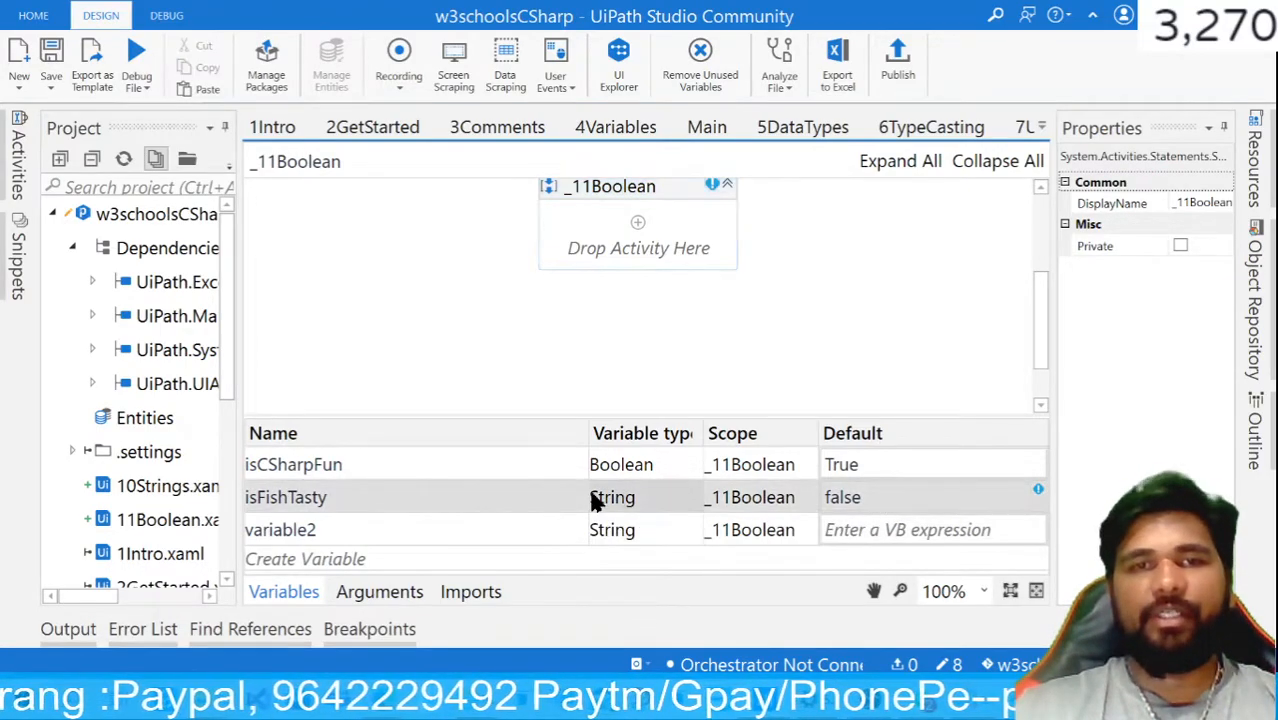
{"action": "left_click", "coordinate": [643, 497]}
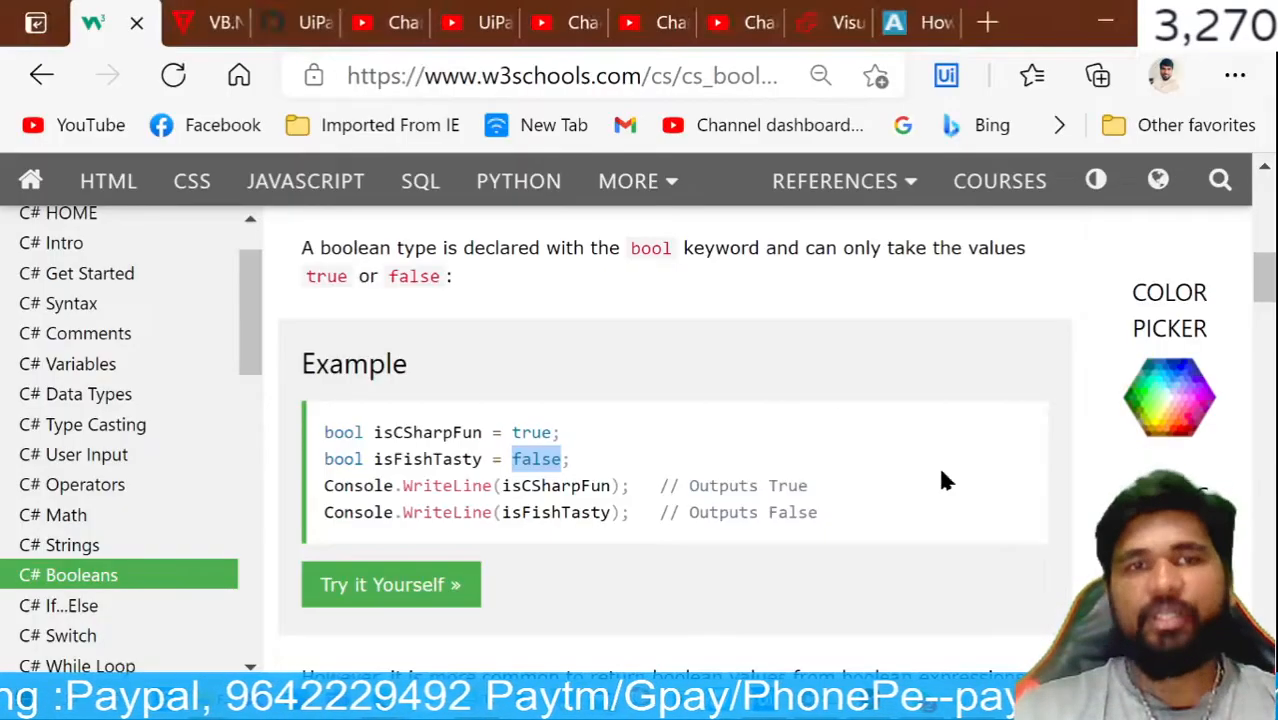
{"action": "mouse_move", "coordinate": [560, 488]}
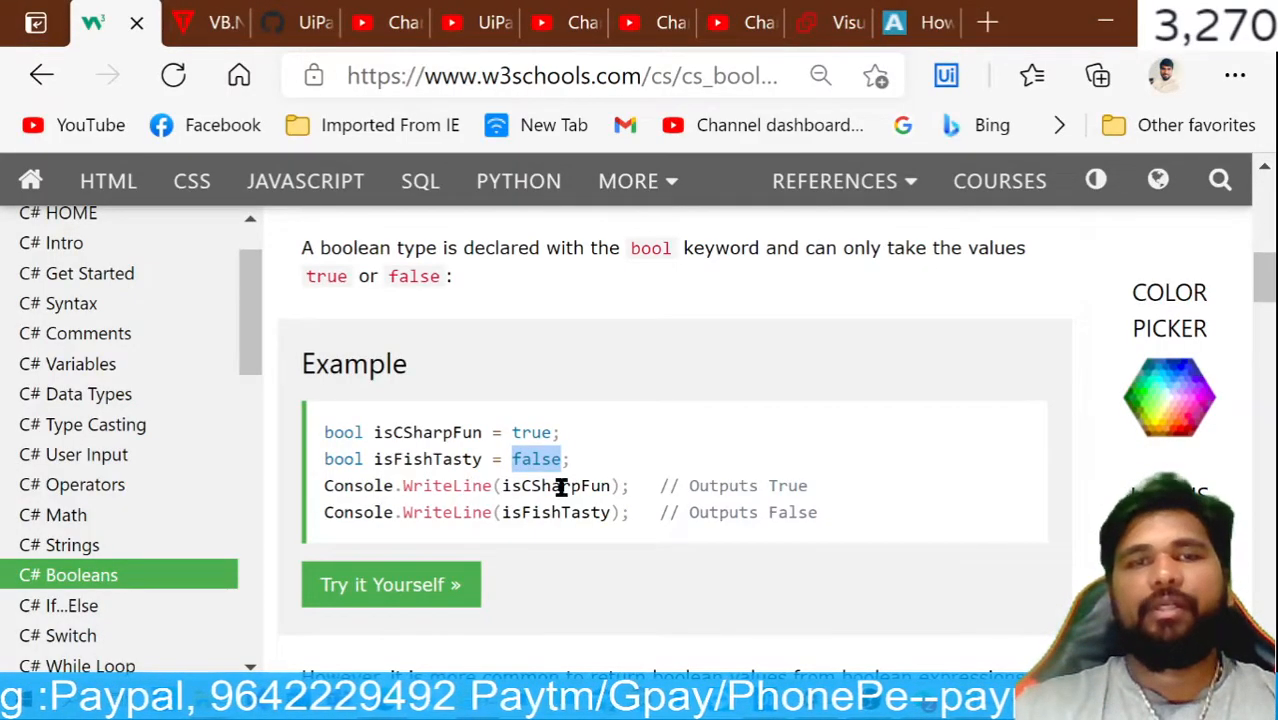
{"action": "mouse_move", "coordinate": [575, 535]}
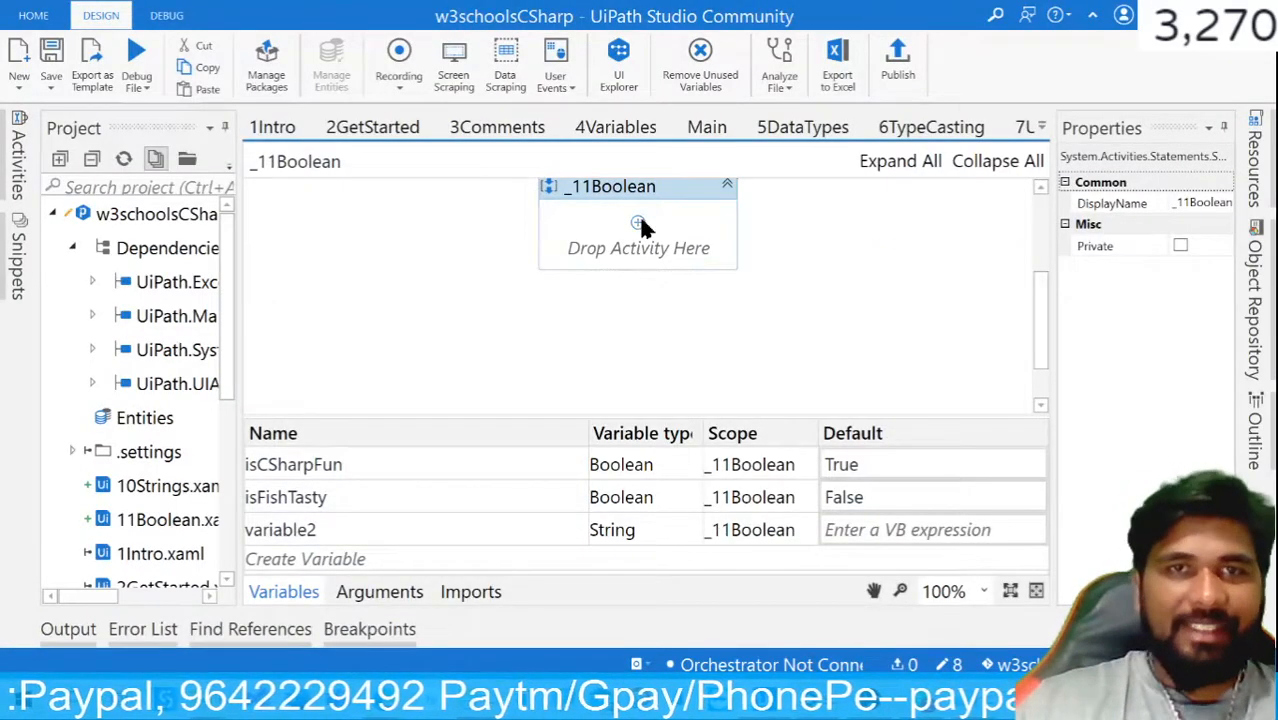
Step: Add a Log Message activity with the message isCSharpFun and isCSharpFun
{"action": "left_click", "coordinate": [638, 222]}
{"action": "type", "text": "Log"}
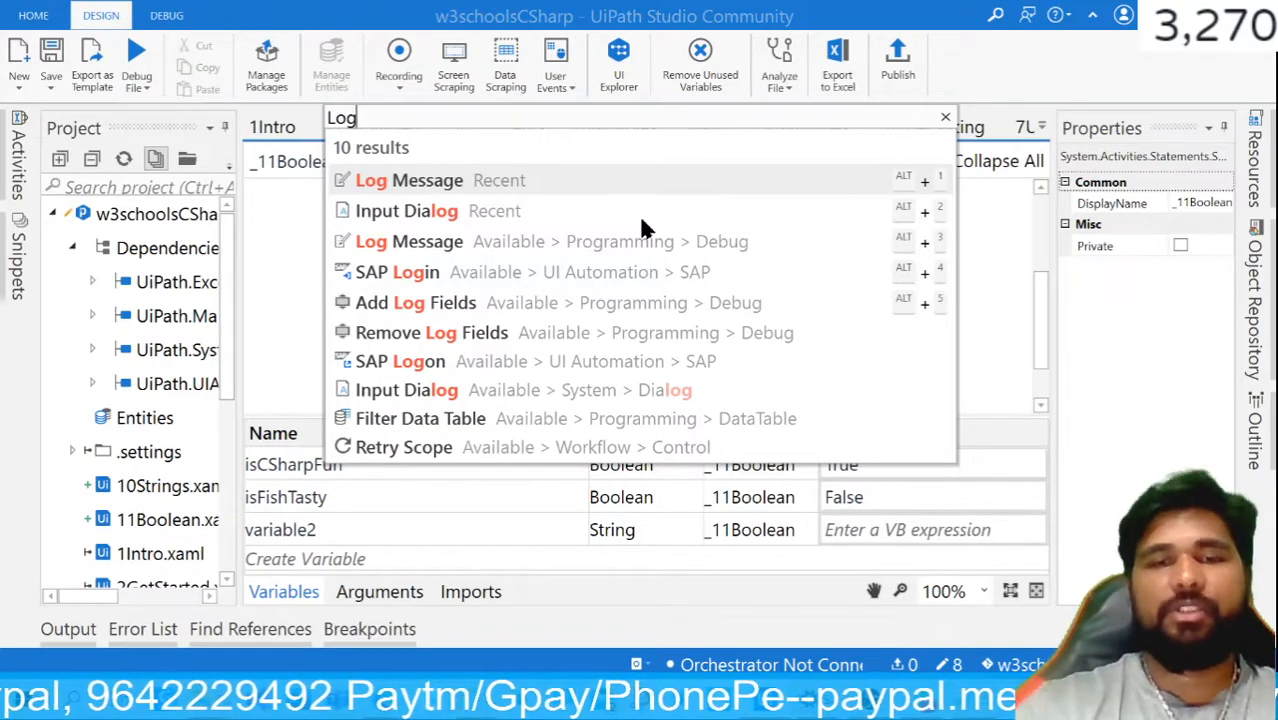
{"action": "left_click", "coordinate": [409, 180]}
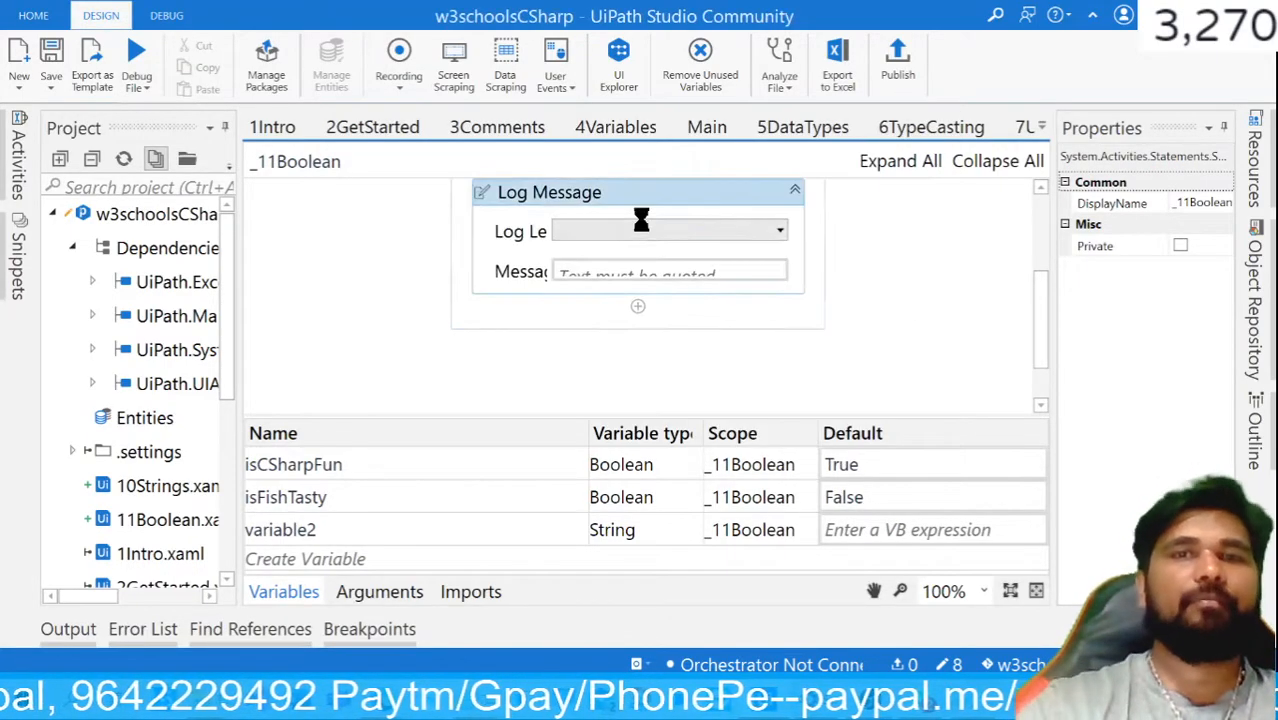
{"action": "left_click", "coordinate": [660, 271]}
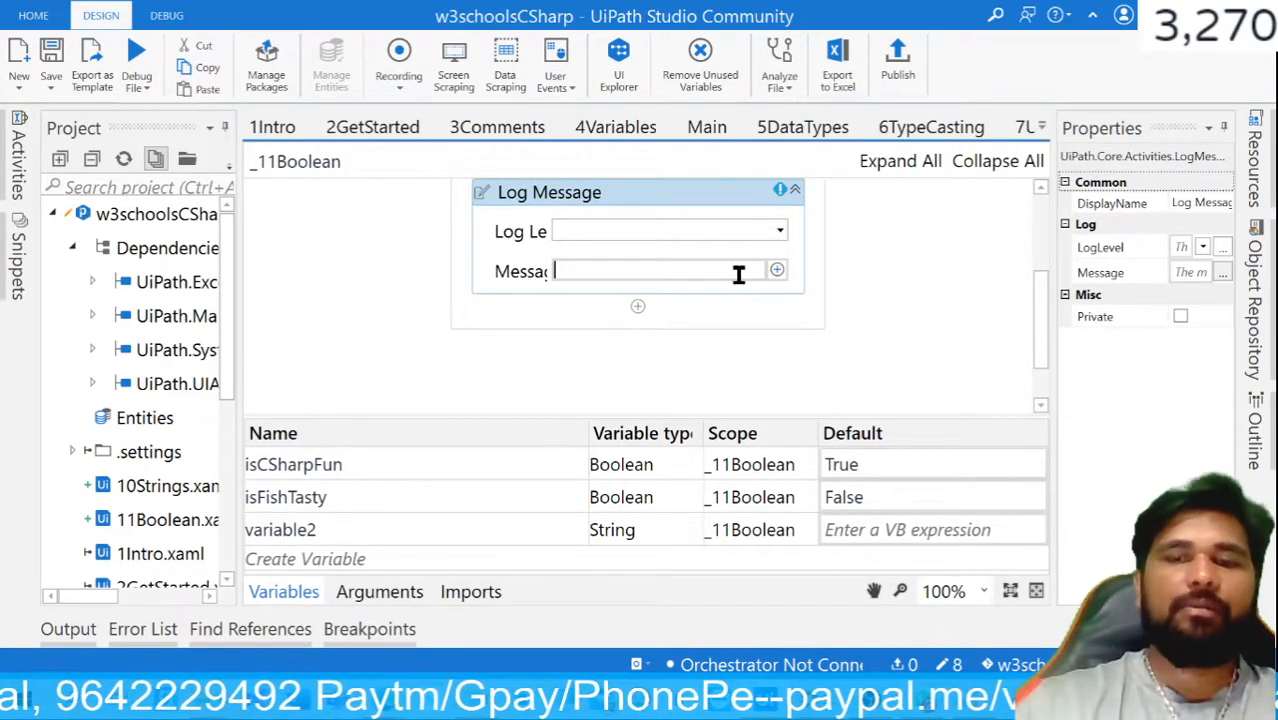
{"action": "type", "text": "\"\""}
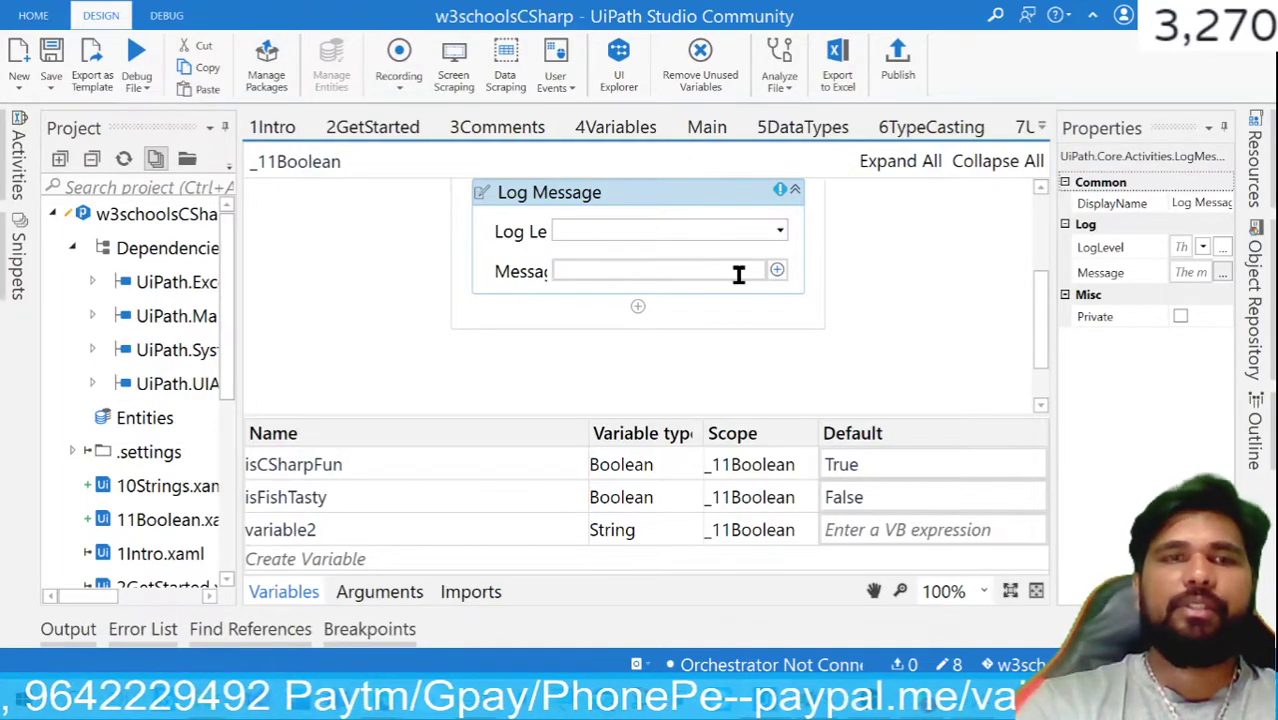
{"action": "type", "text": "isCSharpFun a"}
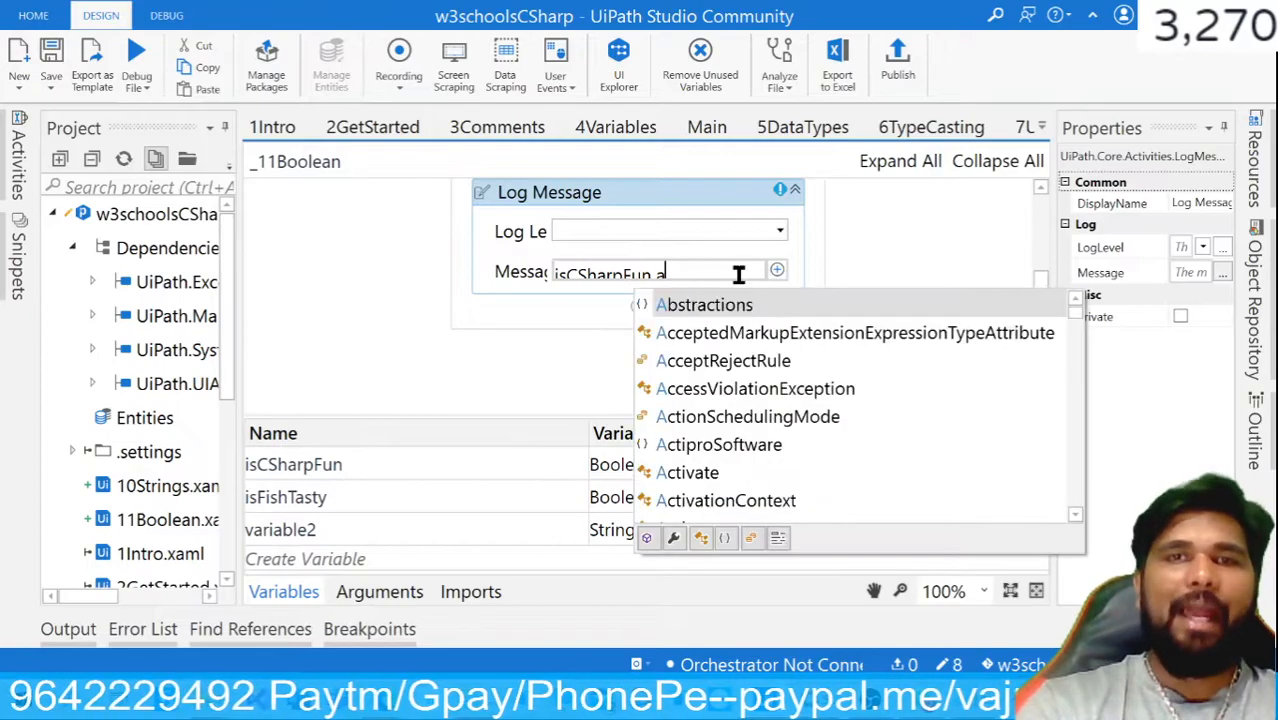
{"action": "type", "text": "and is"}
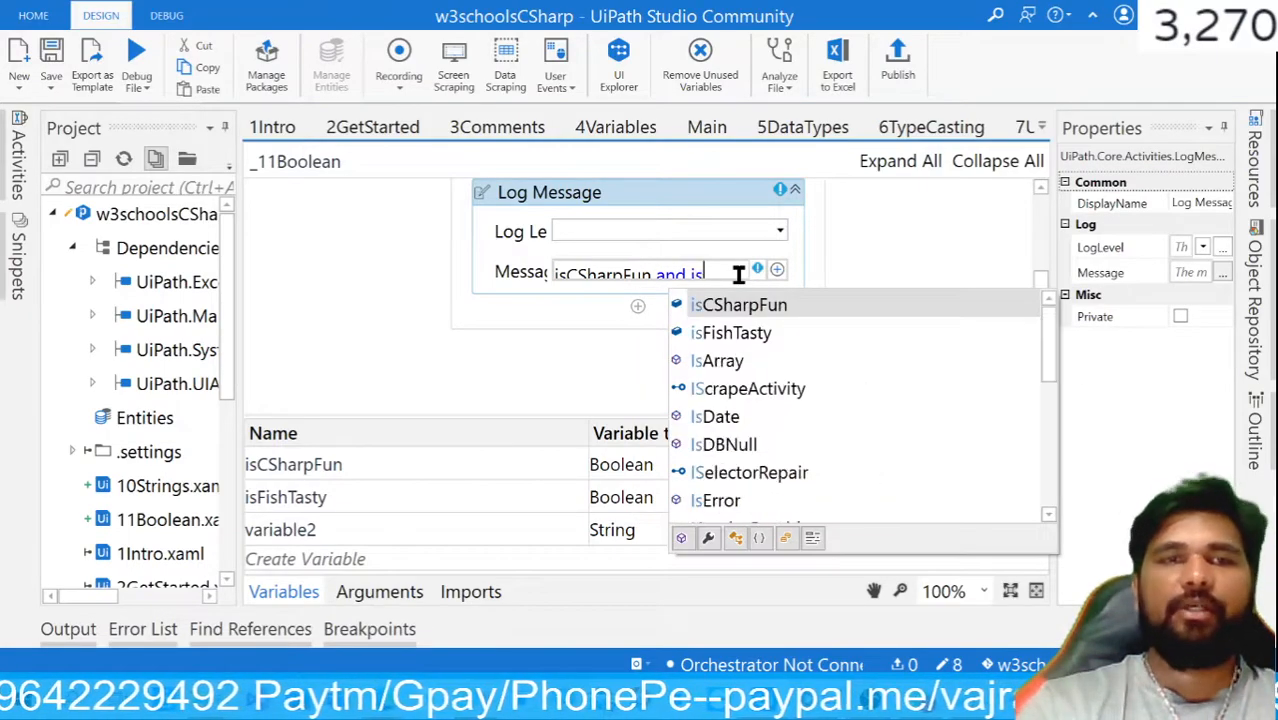
{"action": "left_click", "coordinate": [740, 304]}
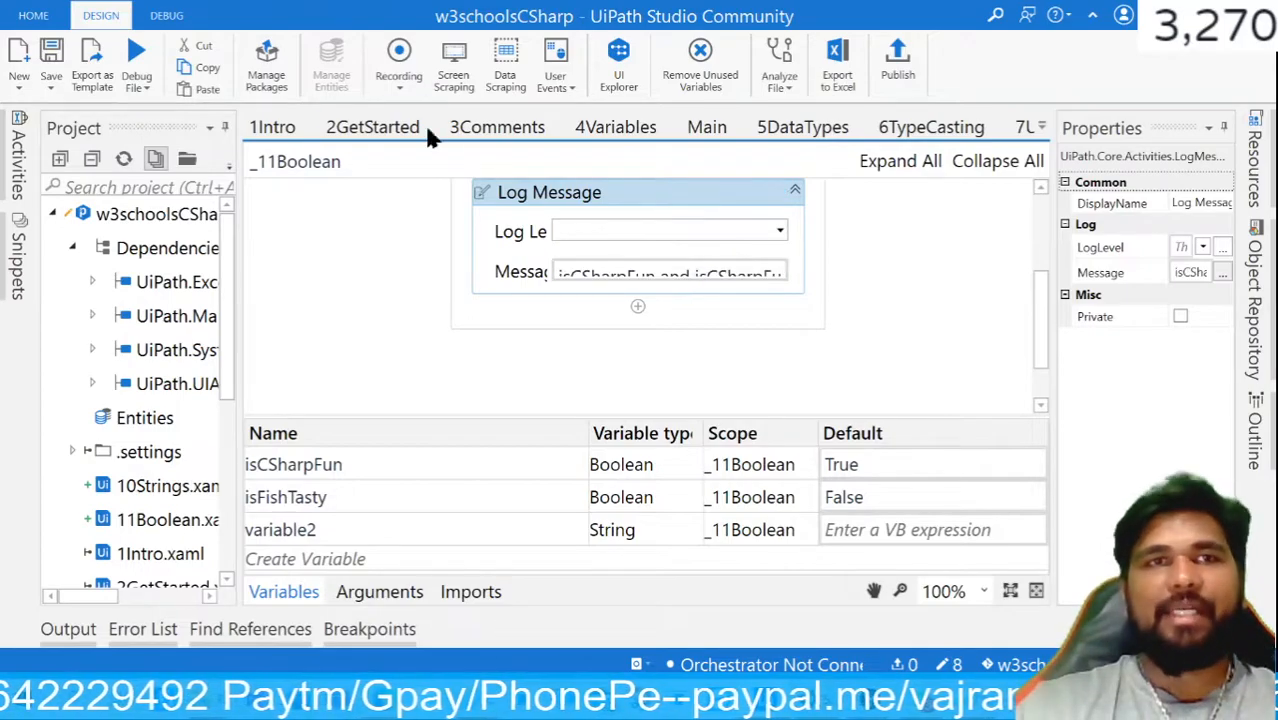
Step: Toggle a breakpoint on the Log Message activity from the Debug tab
{"action": "left_click", "coordinate": [166, 15]}
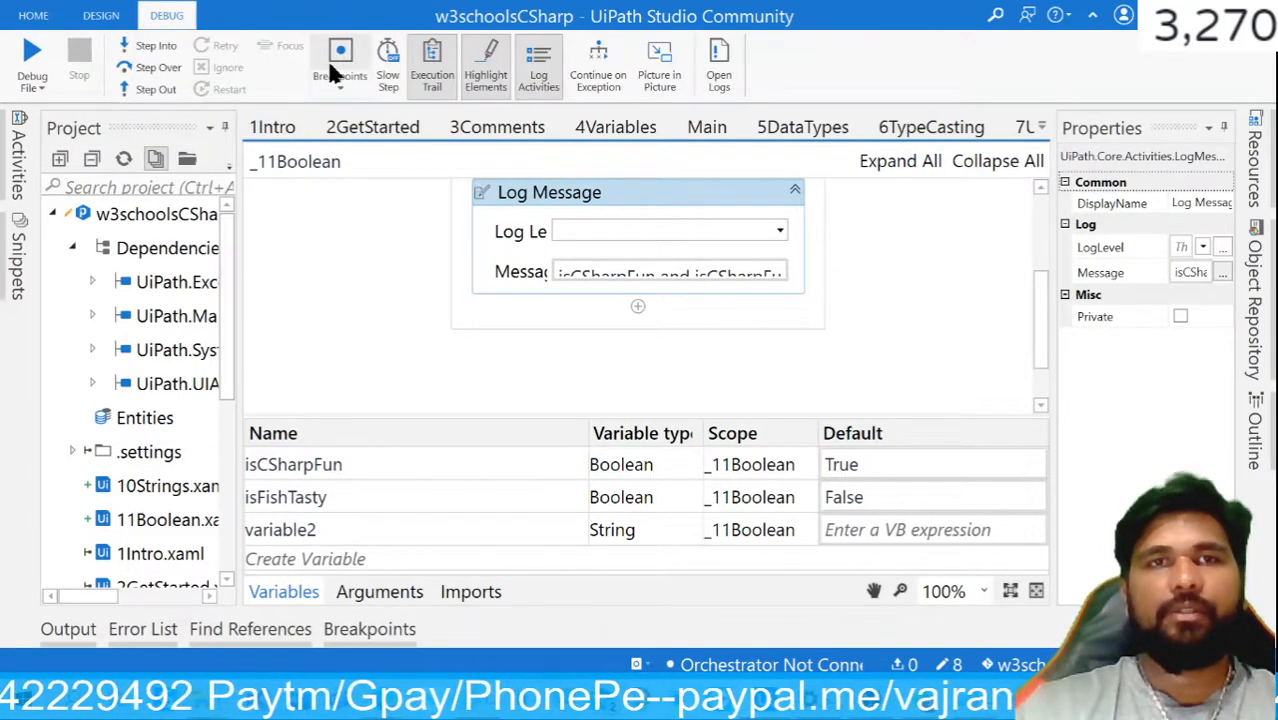
{"action": "left_click", "coordinate": [340, 55]}
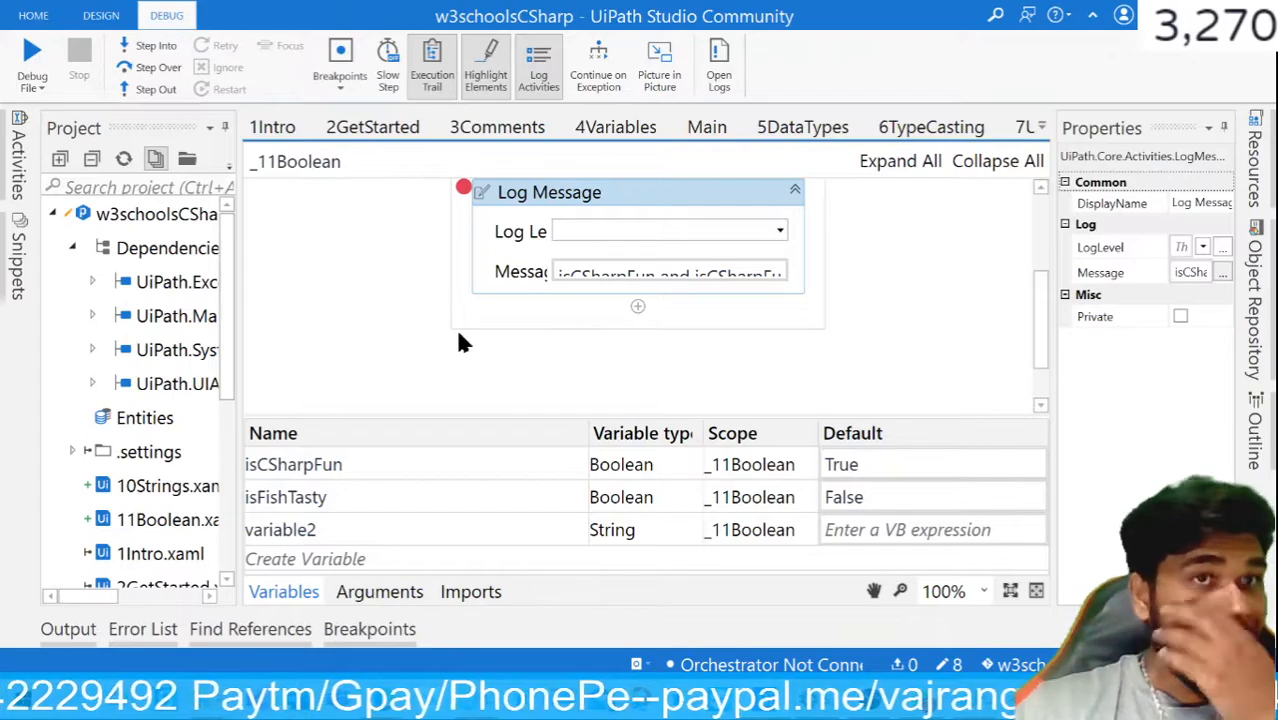
{"action": "mouse_move", "coordinate": [32, 50]}
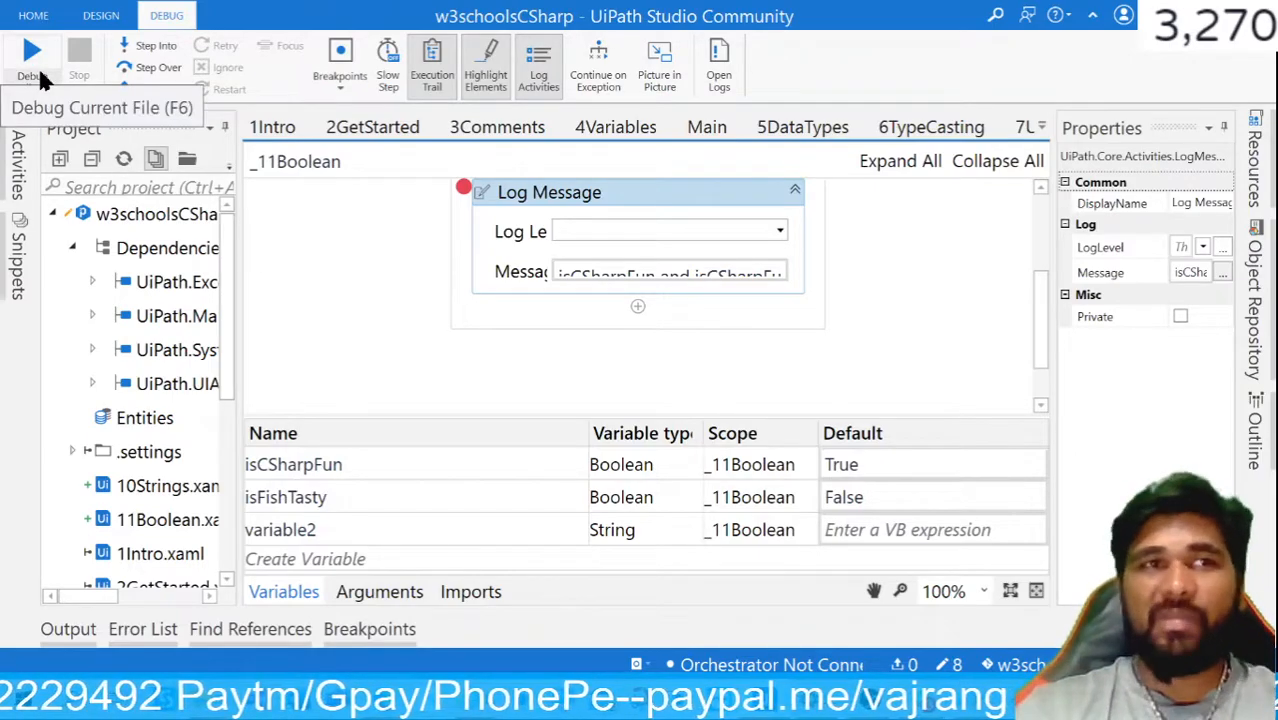
{"action": "mouse_move", "coordinate": [446, 271]}
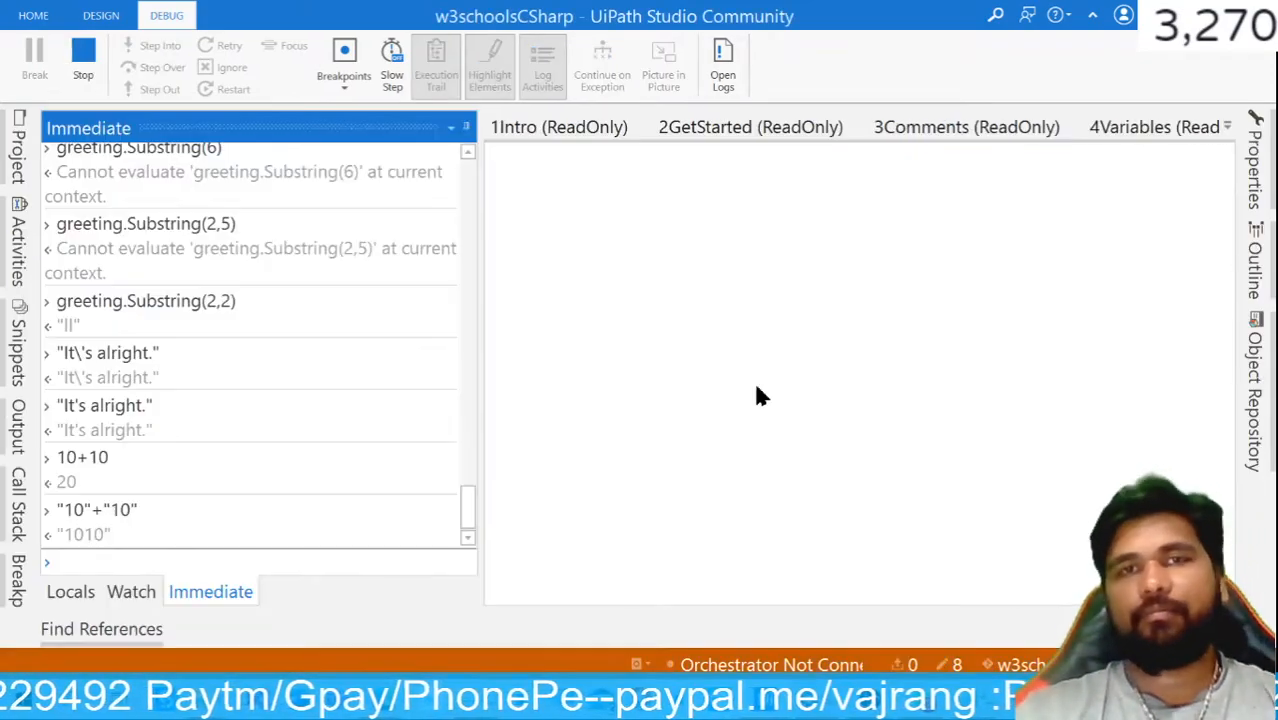
Step: Review the w3schools Booleans example code, selecting a variable name and scrolling down
{"action": "left_click", "coordinate": [34, 55]}
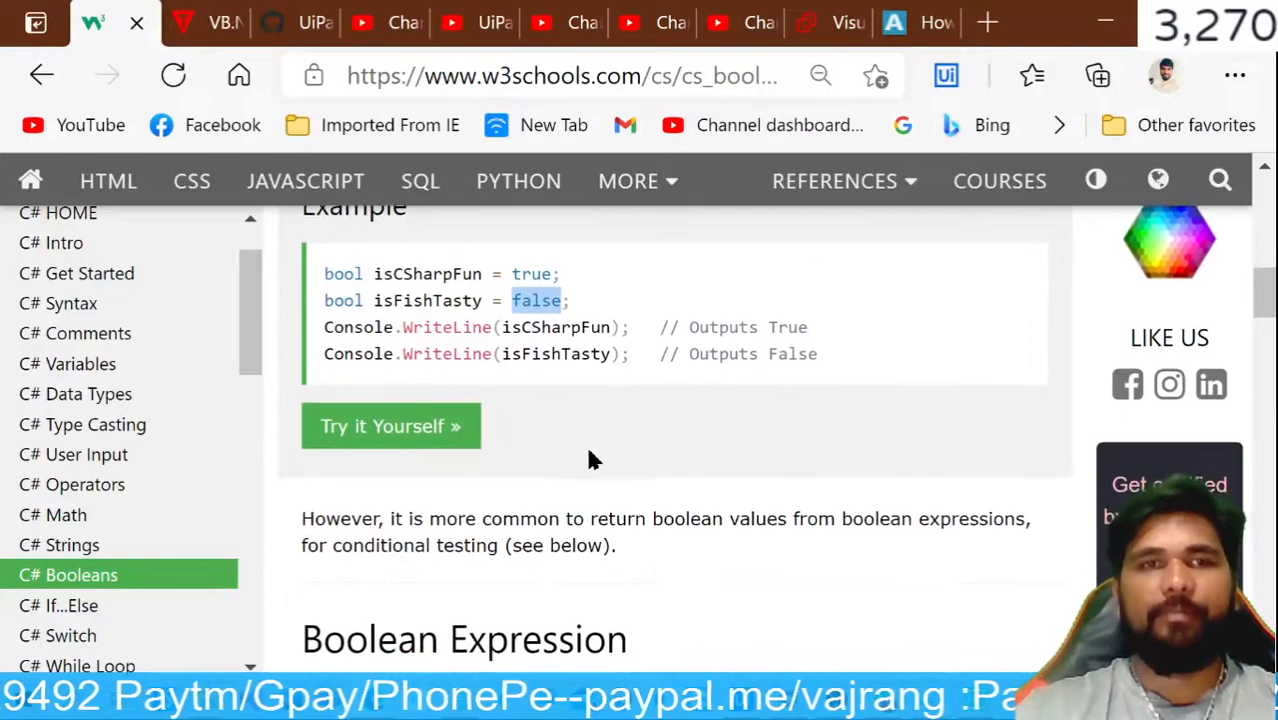
{"action": "double_click", "coordinate": [555, 327]}
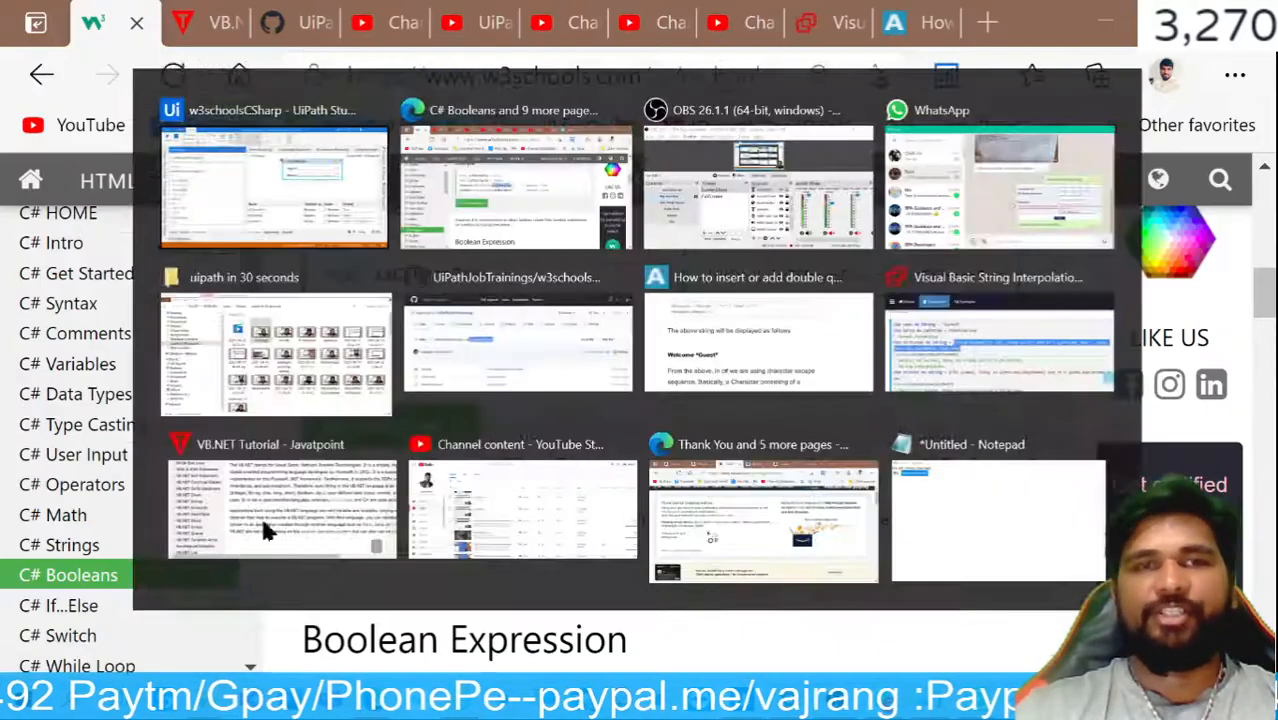
{"action": "left_click", "coordinate": [274, 185]}
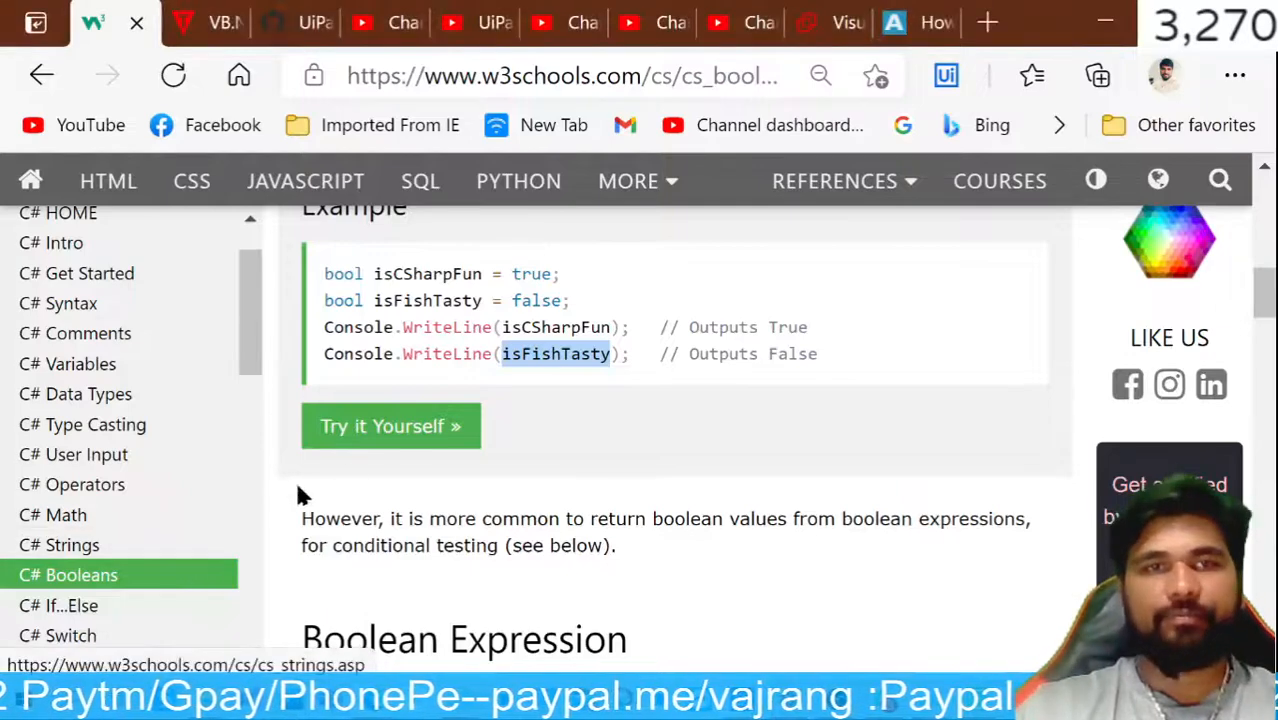
{"action": "scroll", "scroll_direction": "down", "scroll_amount": 3}
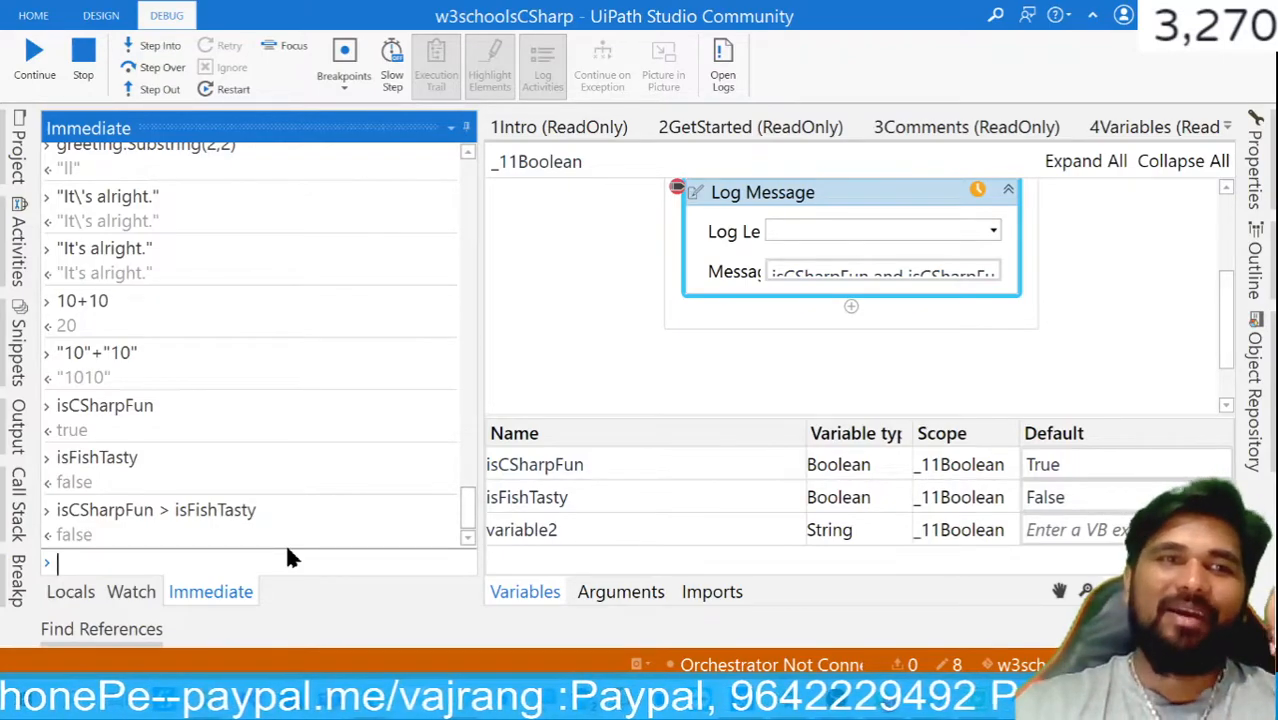
Step: Evaluate isCSharpFun > isFishTasty in the Immediate panel, then start typing the 10 > 9 example
{"action": "type", "text": "isCSharpFun > isFishTasty"}
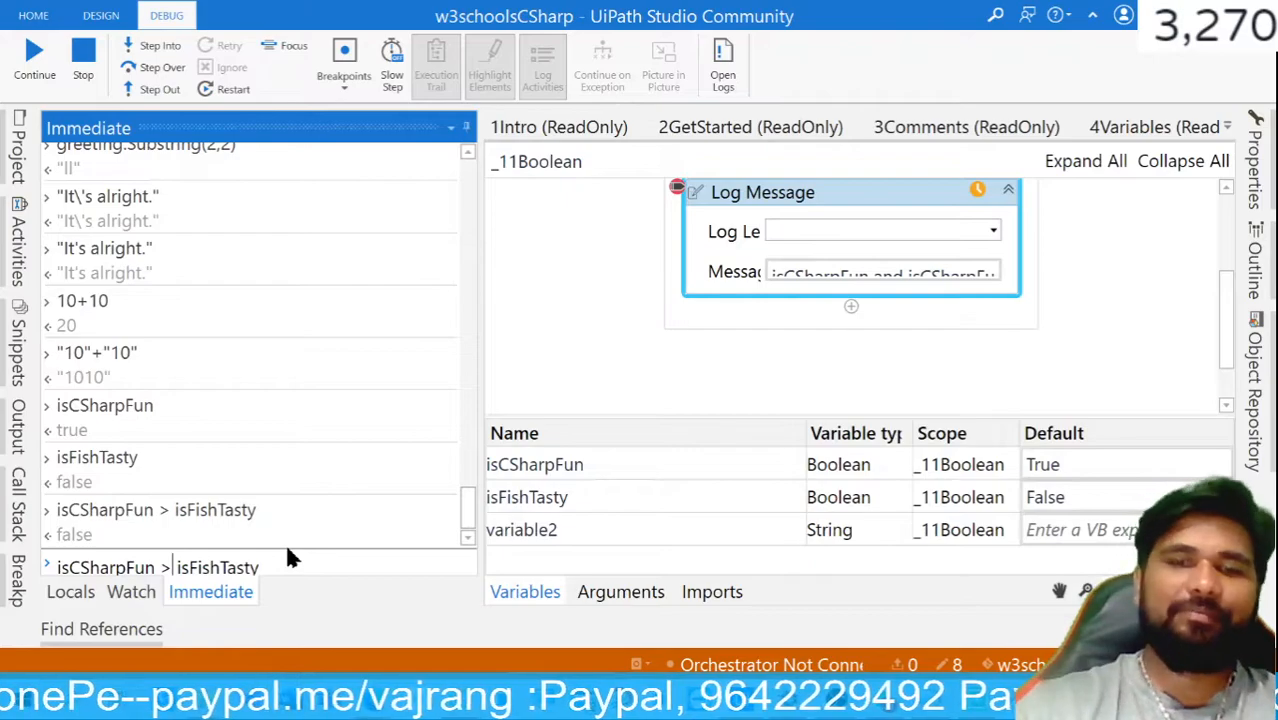
{"action": "key", "text": "Return"}
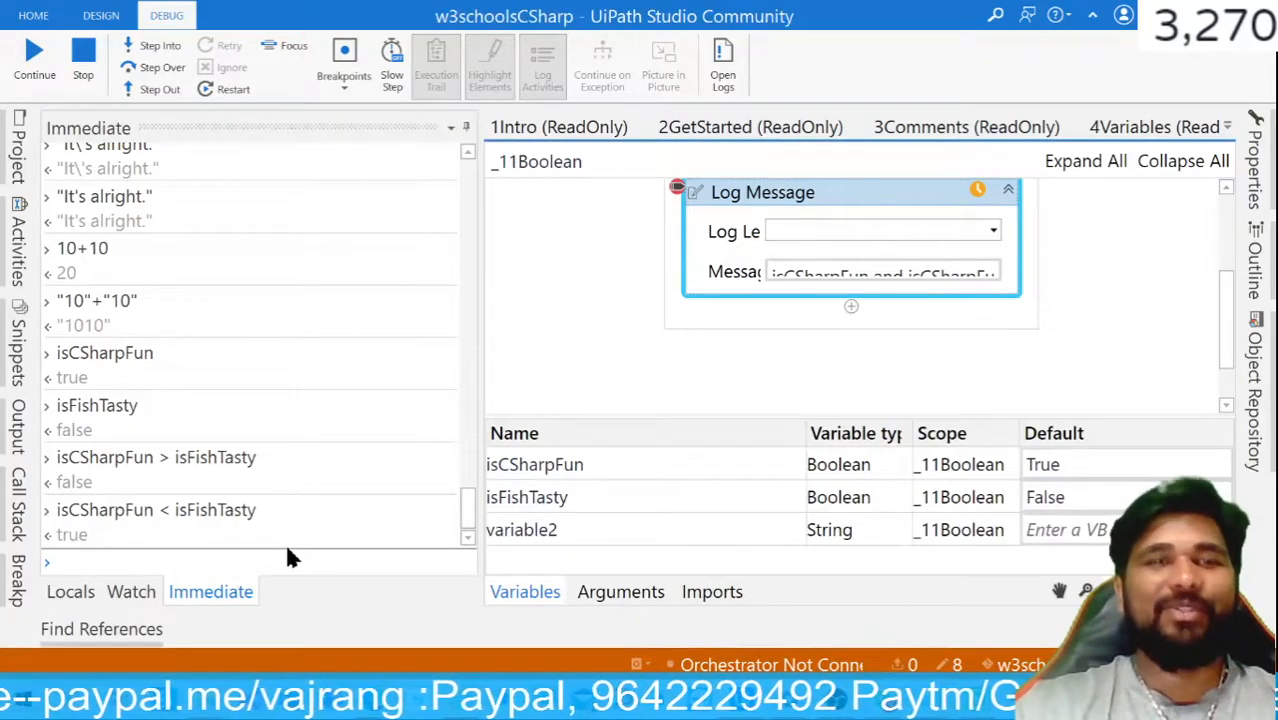
{"action": "type", "text": "10"}
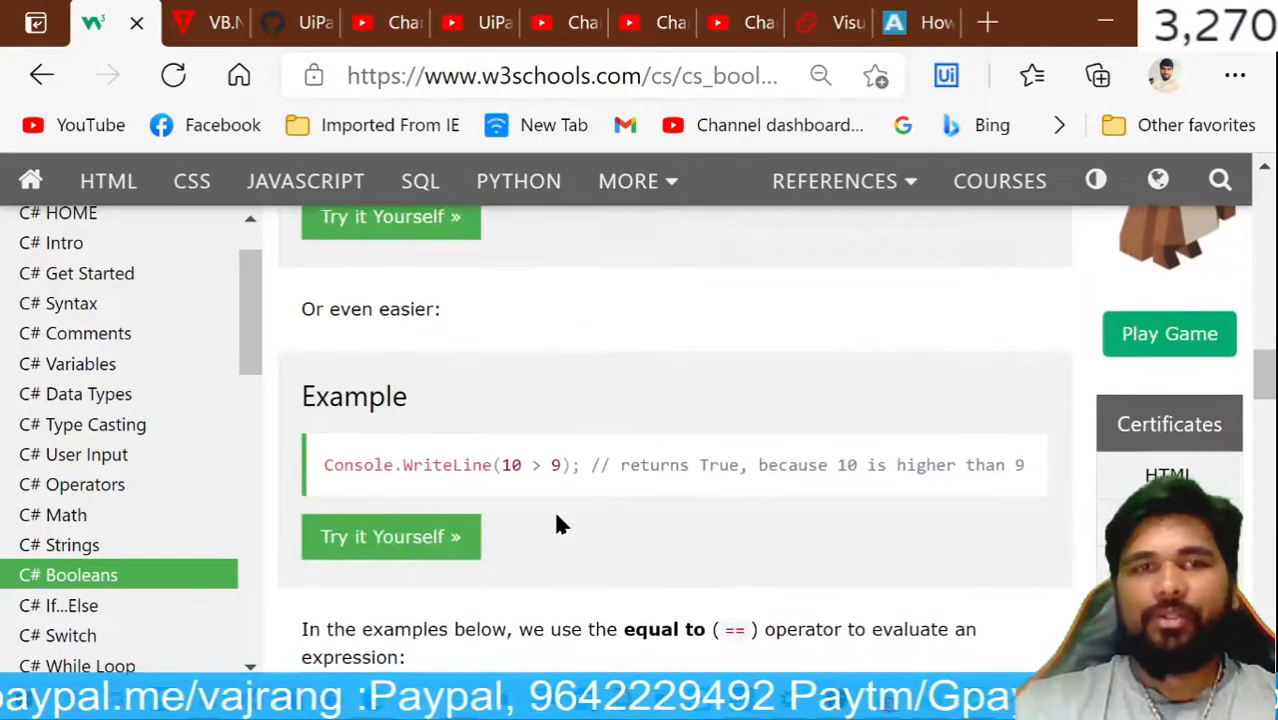
Step: Scroll the Booleans page down to the 10 > 9 example
{"action": "scroll", "scroll_direction": "down", "scroll_amount": 3}
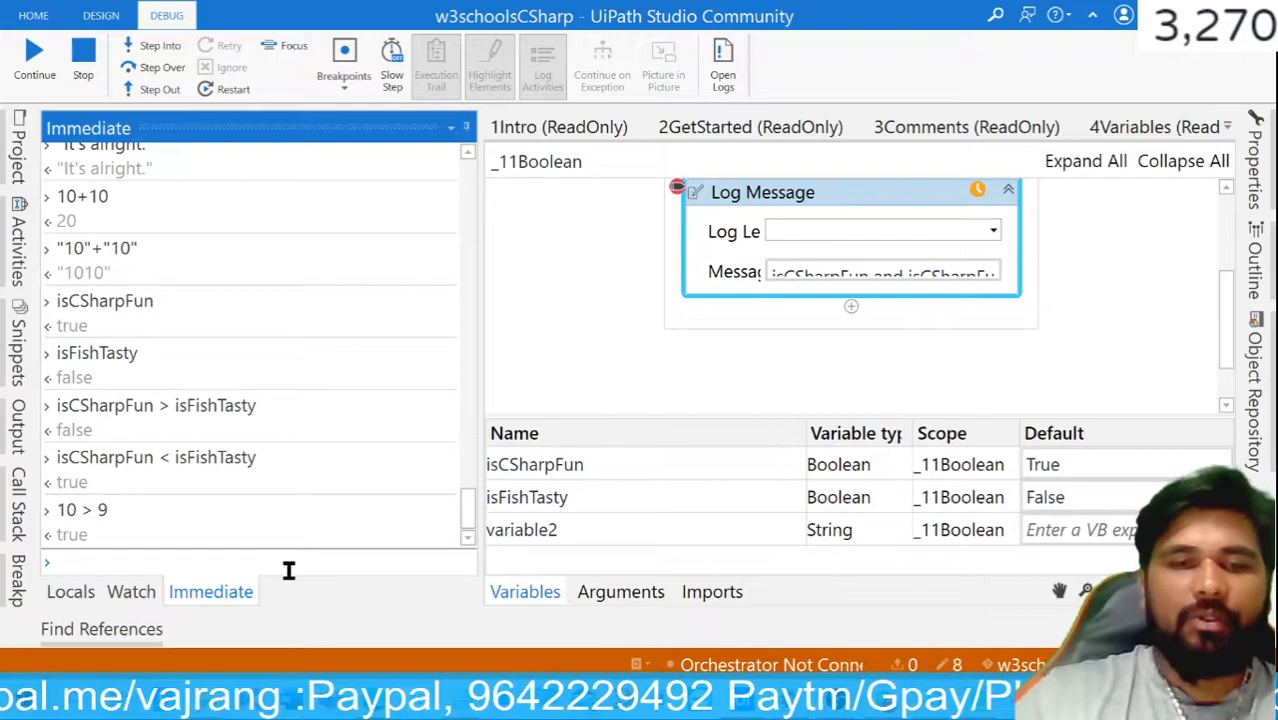
Step: Evaluate isCSharpFun = True, isCSharpFun Equal True and Equals(...) variants in the Immediate panel
{"action": "type", "text": "isCSharpFun"}
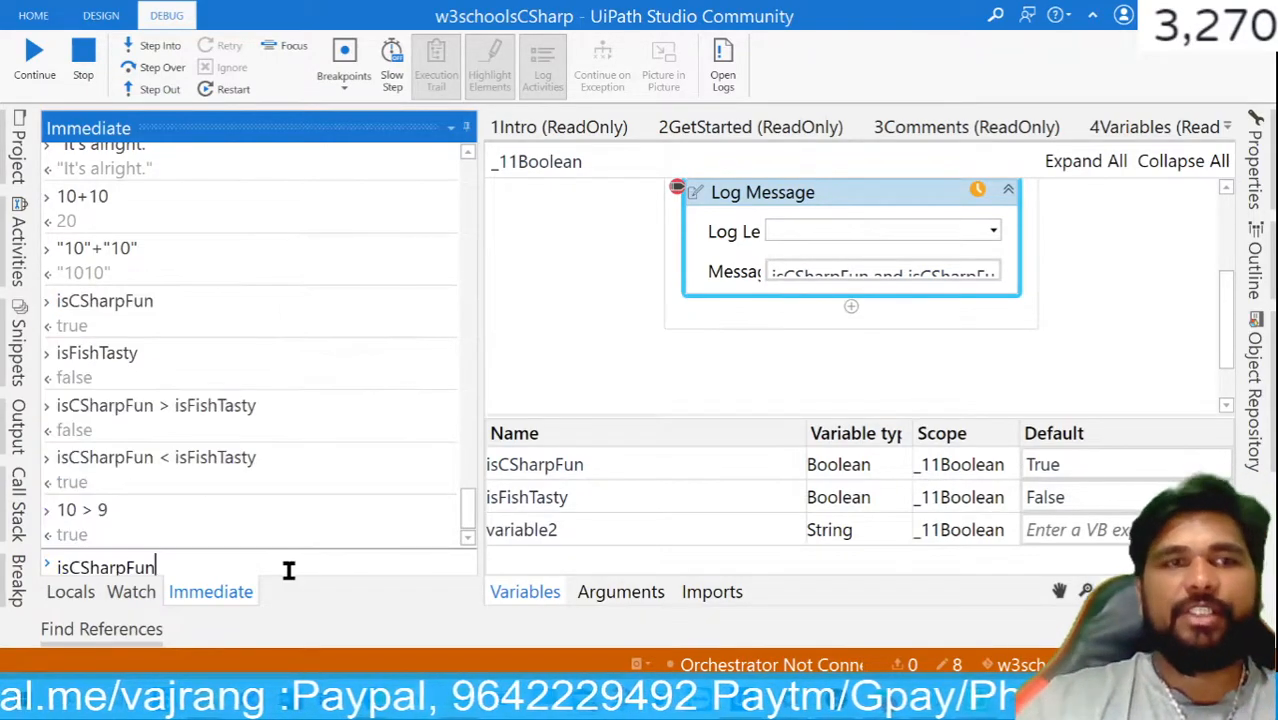
{"action": "type", "text": "="}
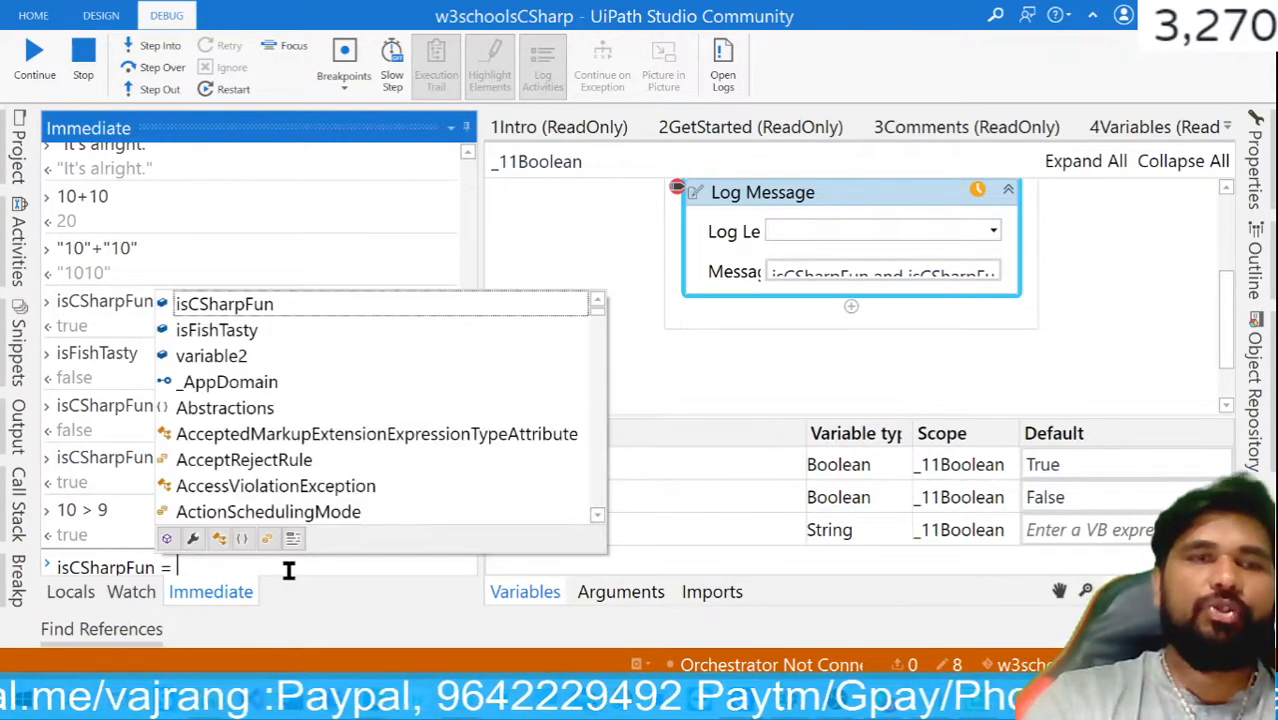
{"action": "type", "text": "tr"}
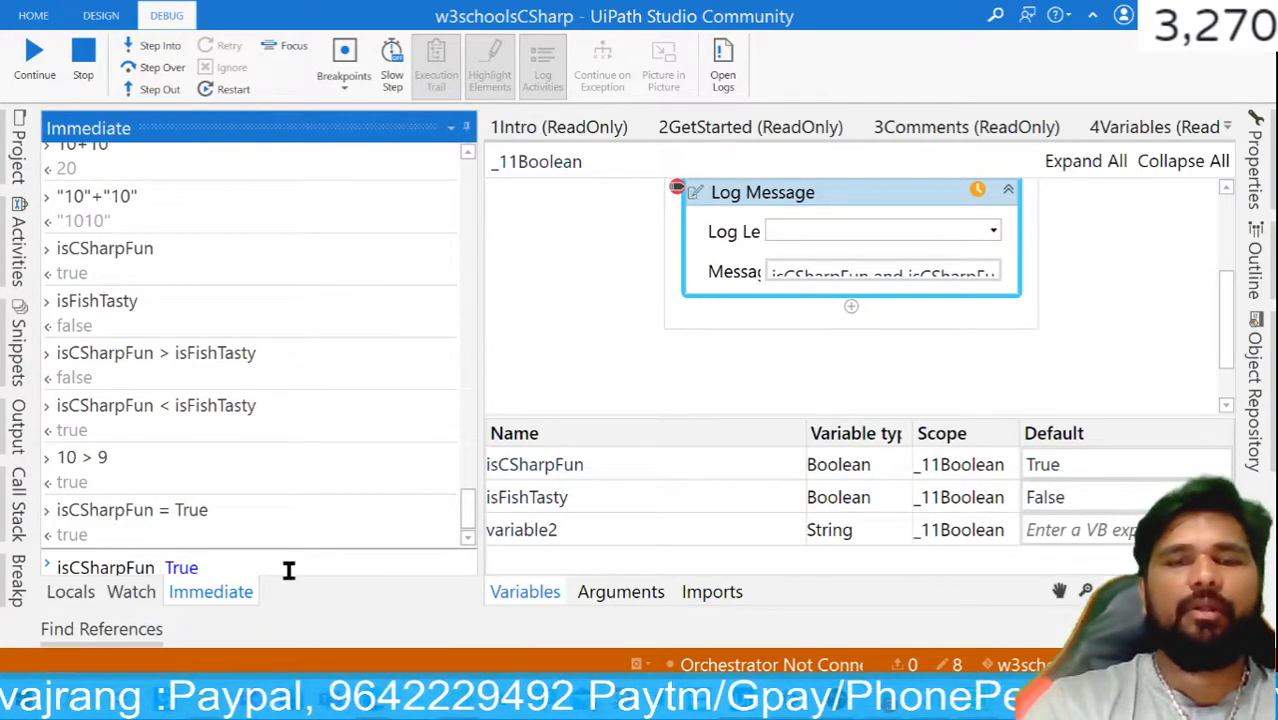
{"action": "type", "text": "equ"}
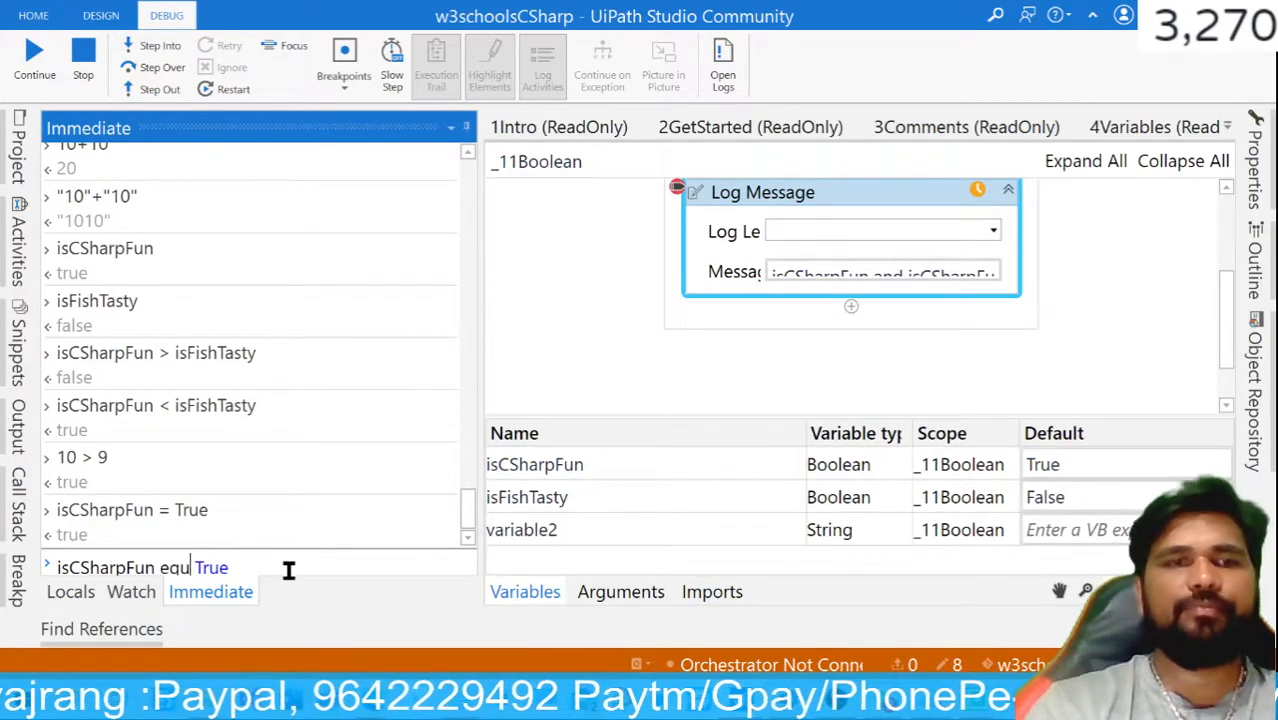
{"action": "key", "text": "Return"}
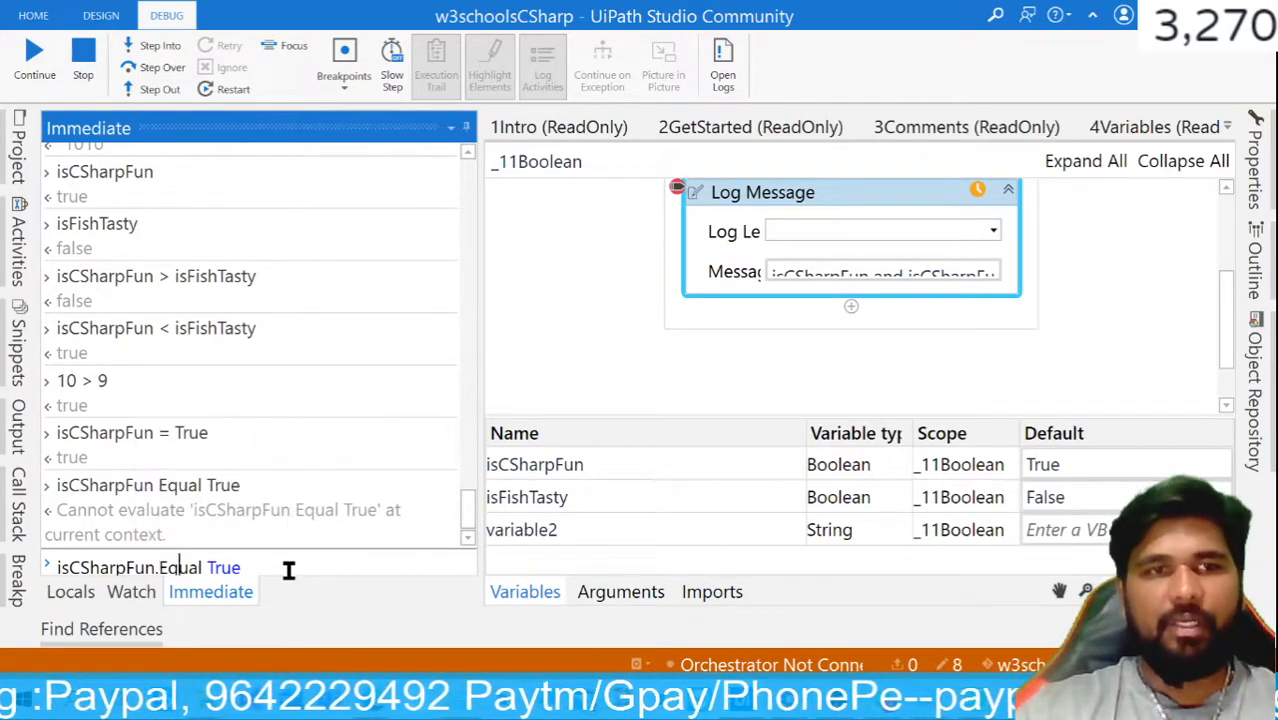
{"action": "type", "text": "s"}
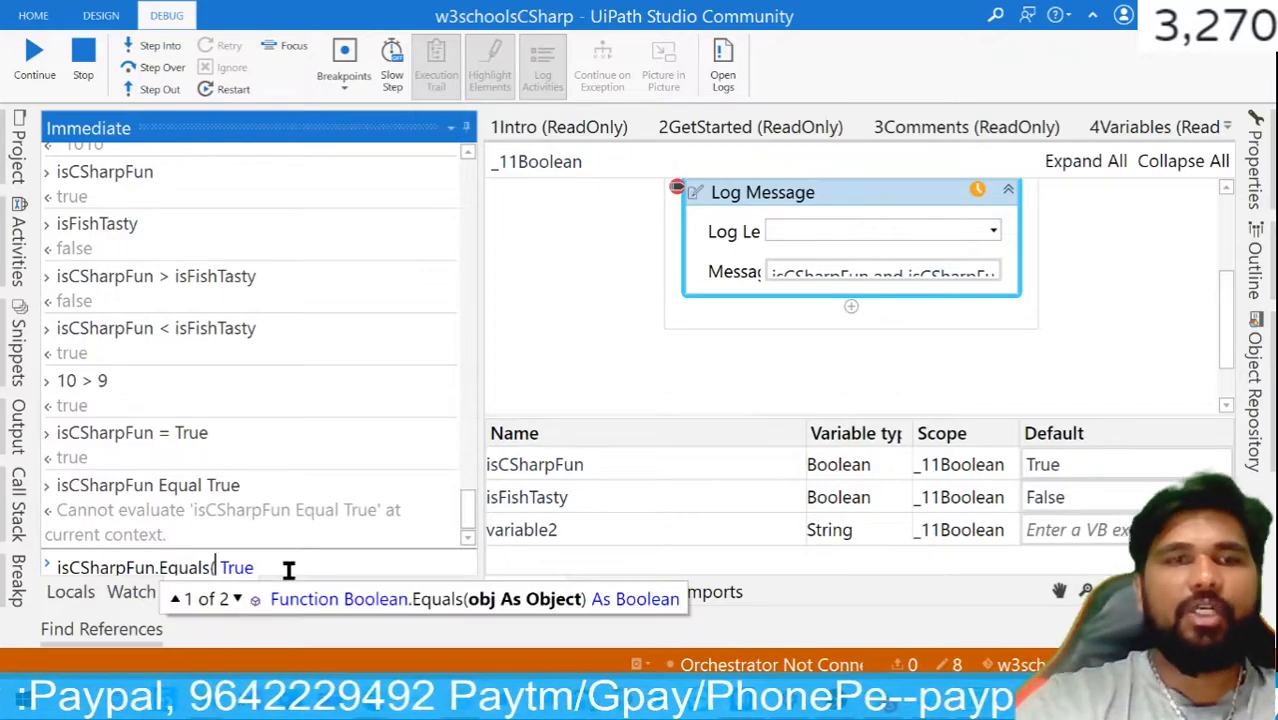
{"action": "type", "text": "("}
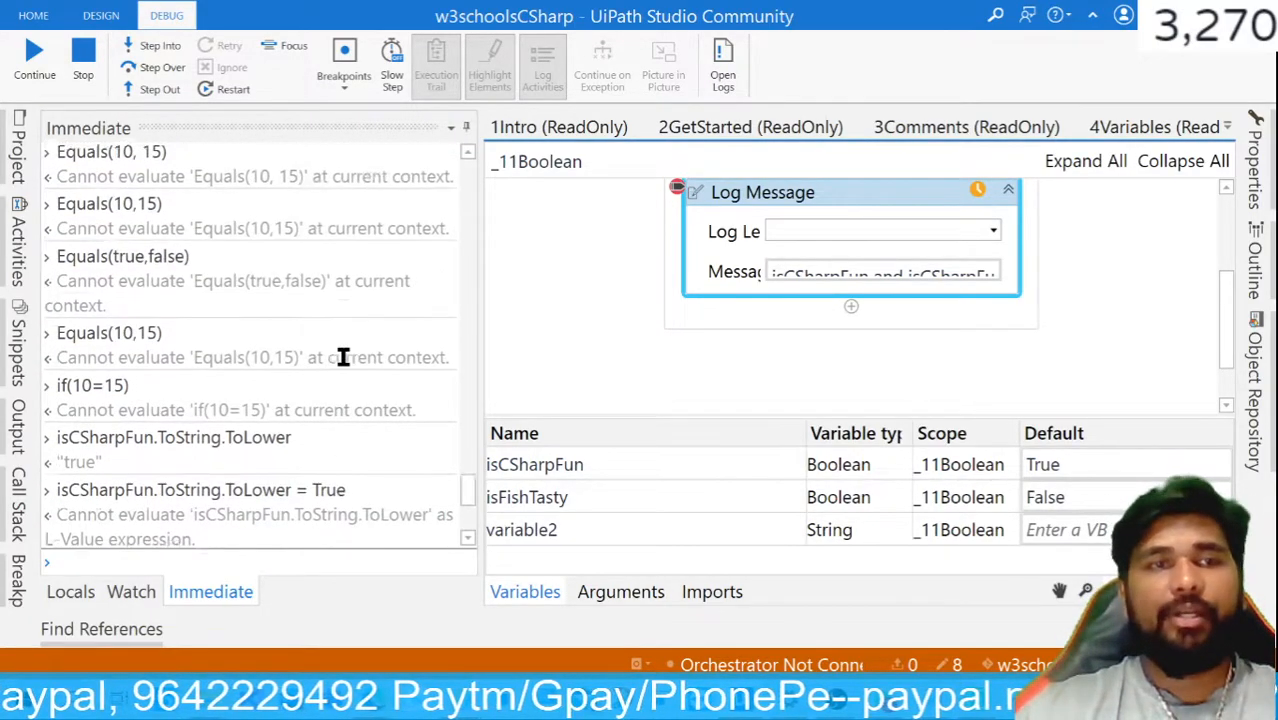
Step: Evaluate 'isCSharpFun.Equals( True) and isFishTasty.Equals(True)' in the Immediate panel by extending the earlier Equals expression
{"action": "scroll", "scroll_direction": "down", "scroll_amount": 3}
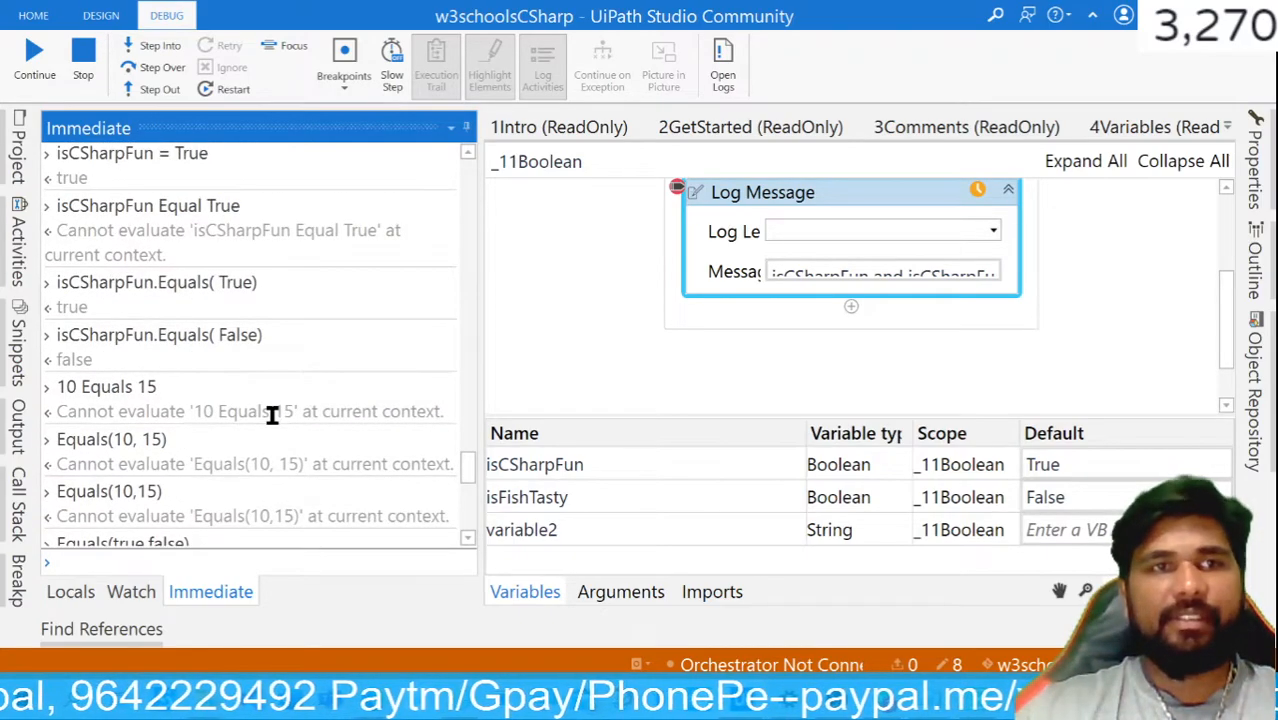
{"action": "double_click", "coordinate": [155, 282]}
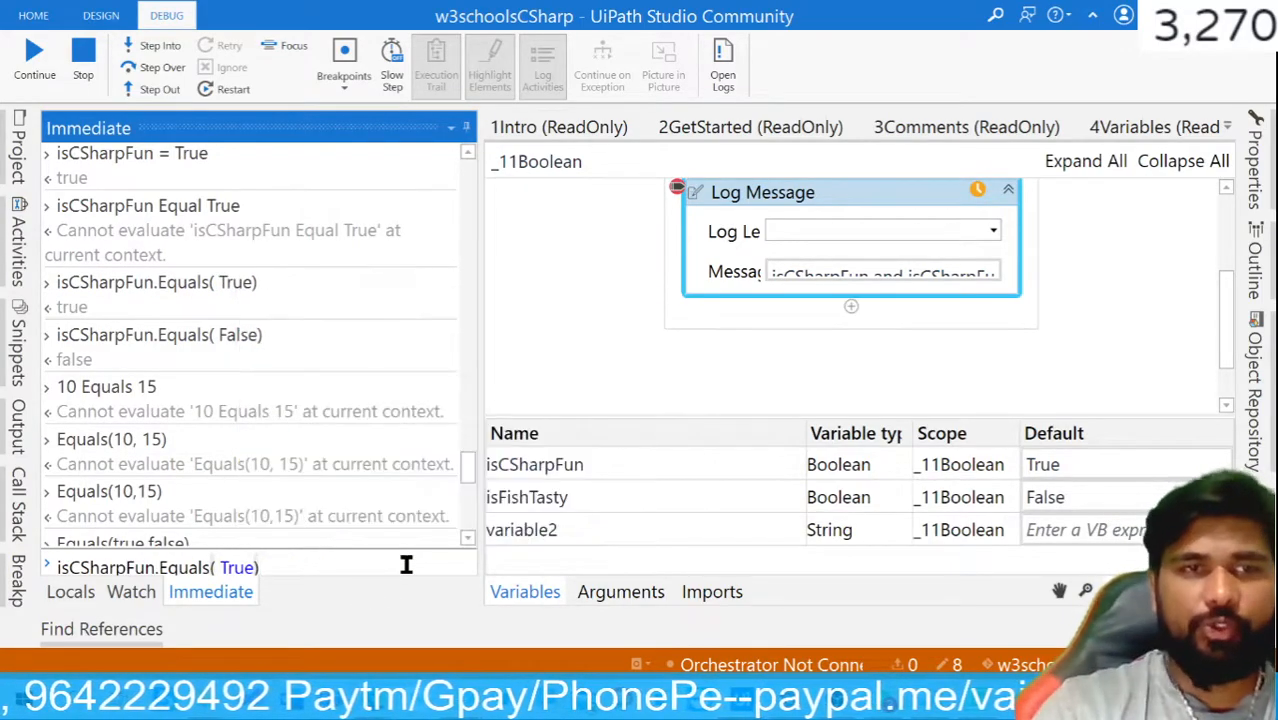
{"action": "type", "text": "and"}
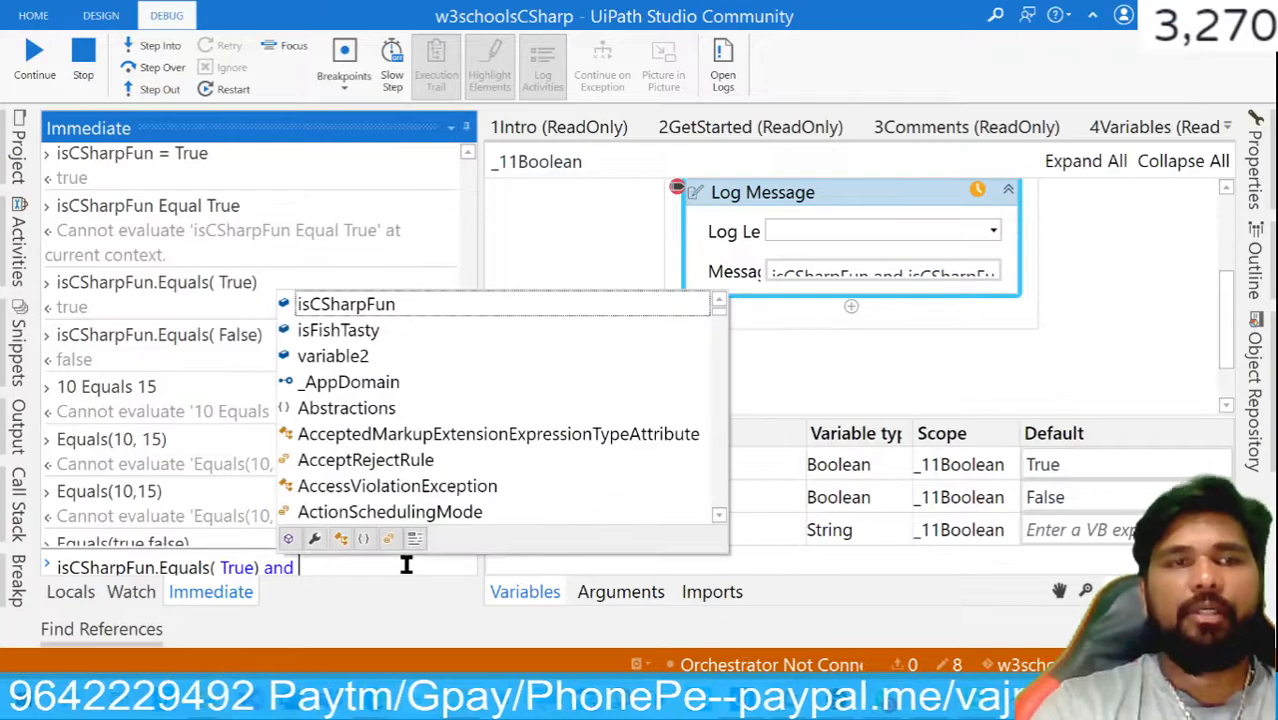
{"action": "type", "text": "is"}
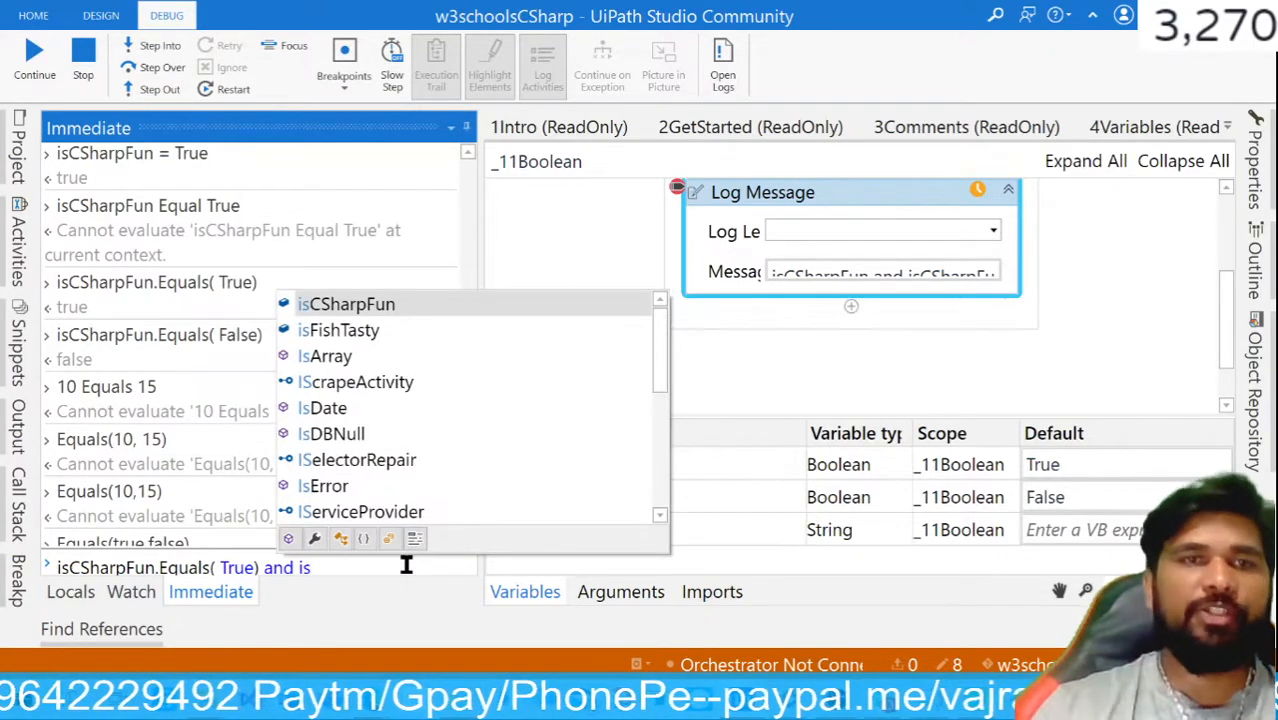
{"action": "left_click", "coordinate": [338, 330]}
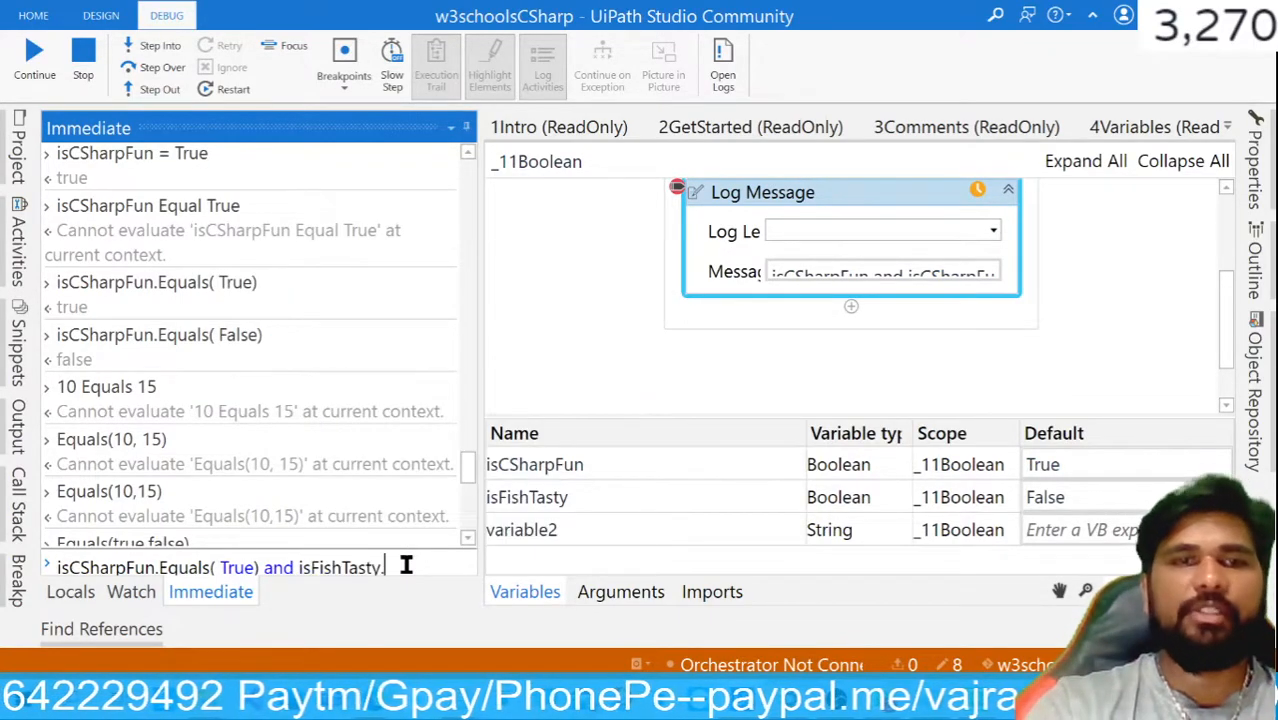
{"action": "type", "text": "eque"}
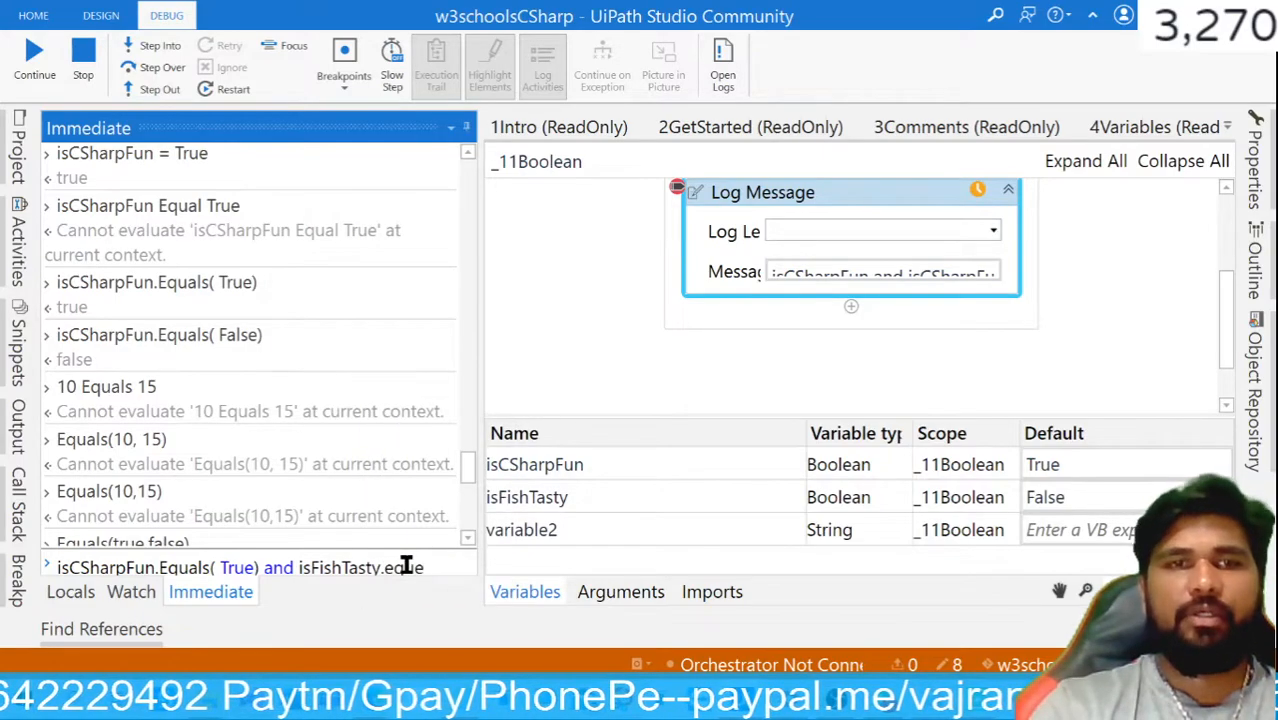
{"action": "mouse_move", "coordinate": [390, 560]}
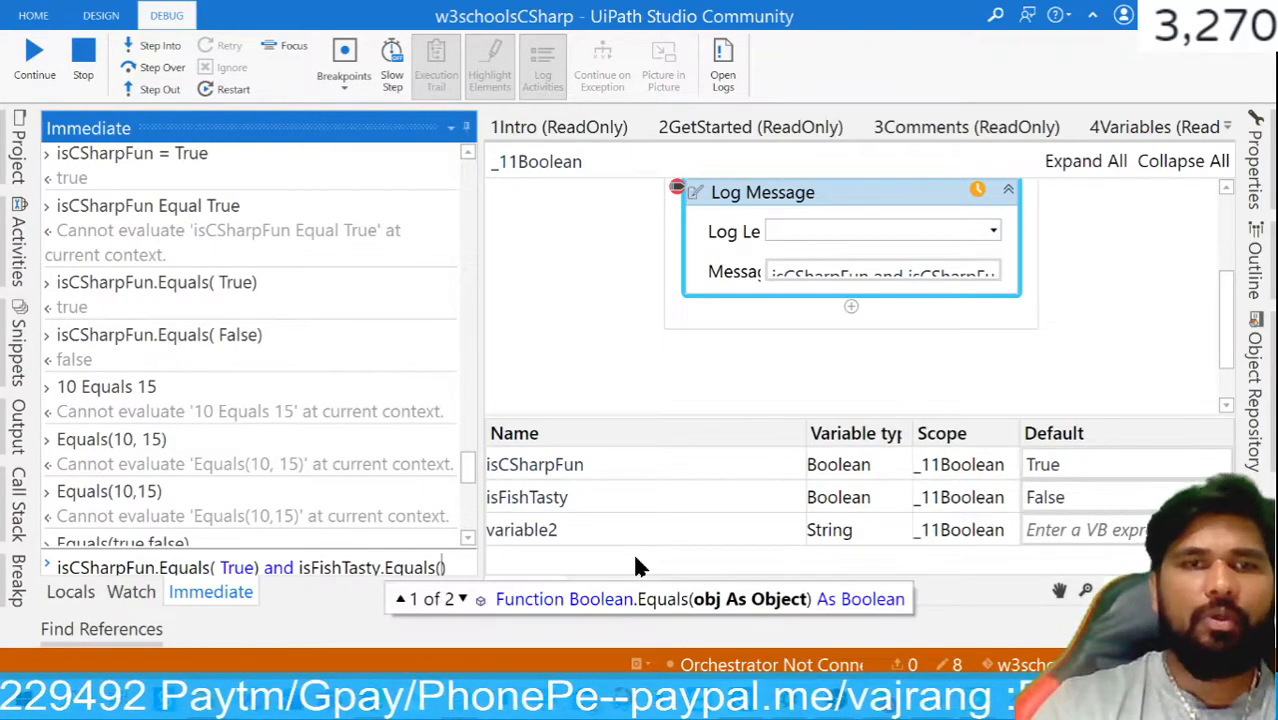
{"action": "type", "text": "Tr"}
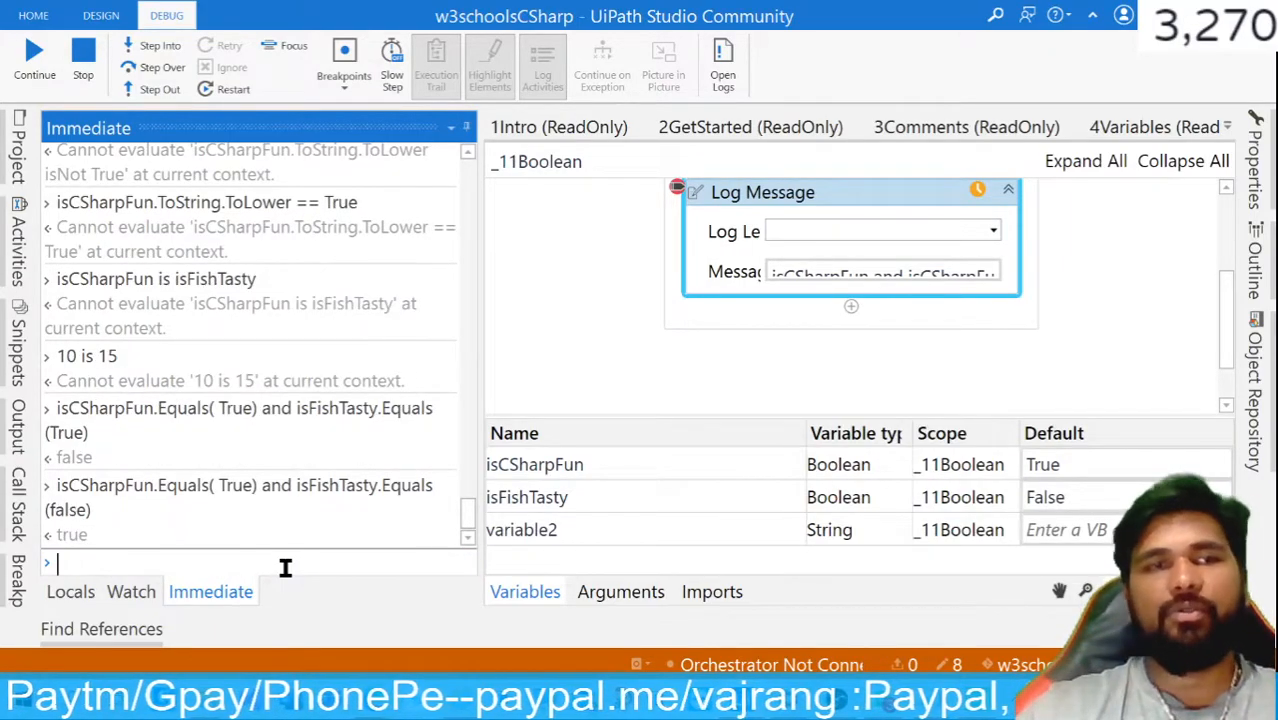
{"action": "mouse_move", "coordinate": [247, 561]}
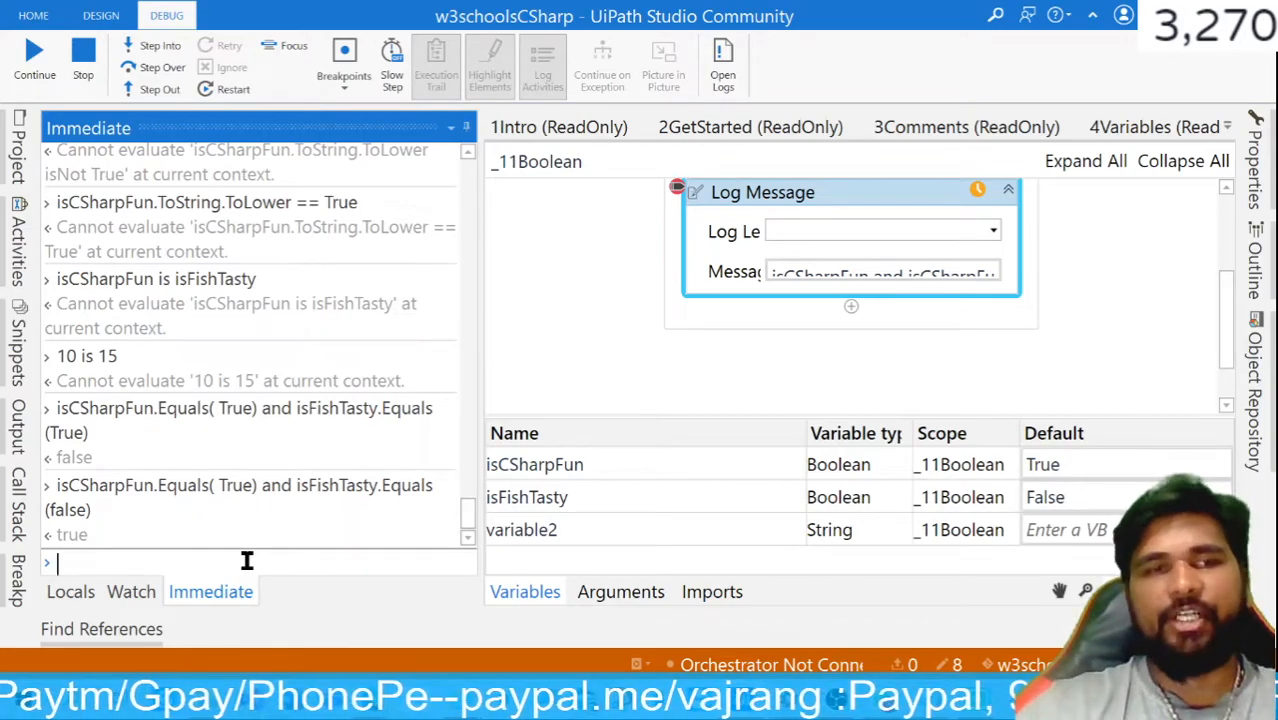
{"action": "type", "text": "isCSharpFun.Equals( True) and isFishTasty.Equals(True)"}
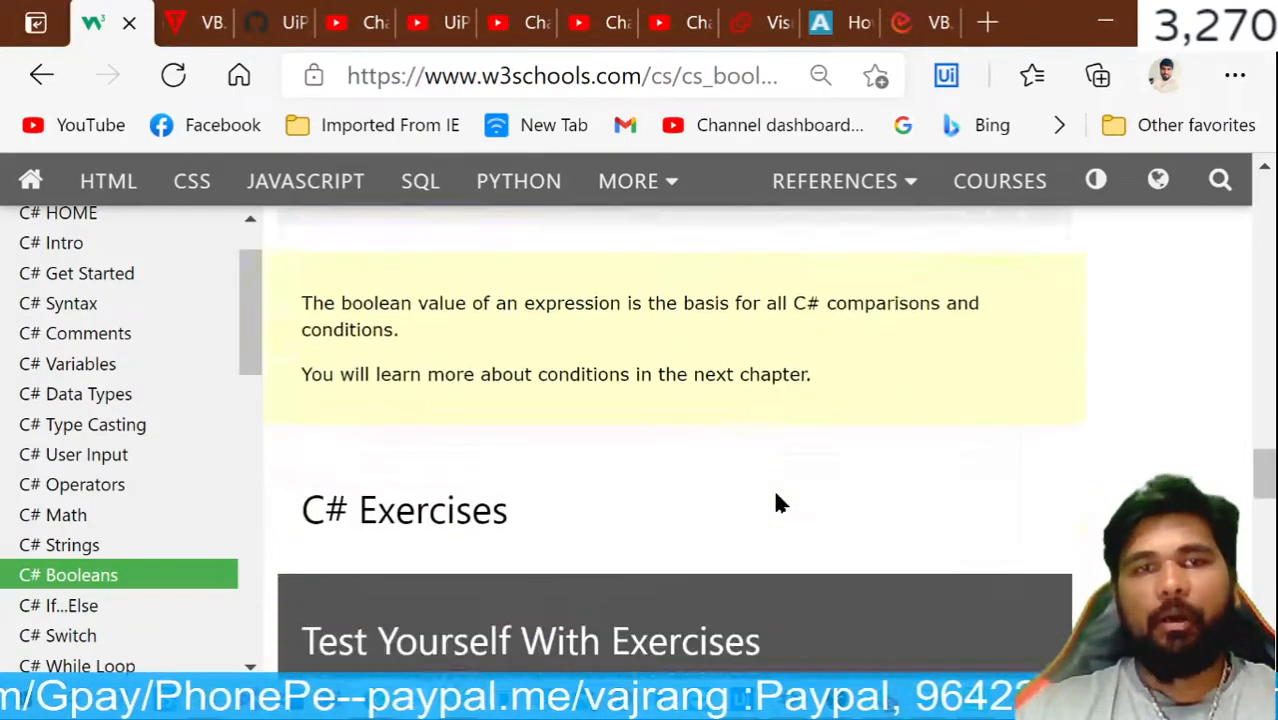
Step: Scroll the C# Booleans page down and back up to the 10 == 15 example
{"action": "scroll", "scroll_direction": "down", "scroll_amount": 3}
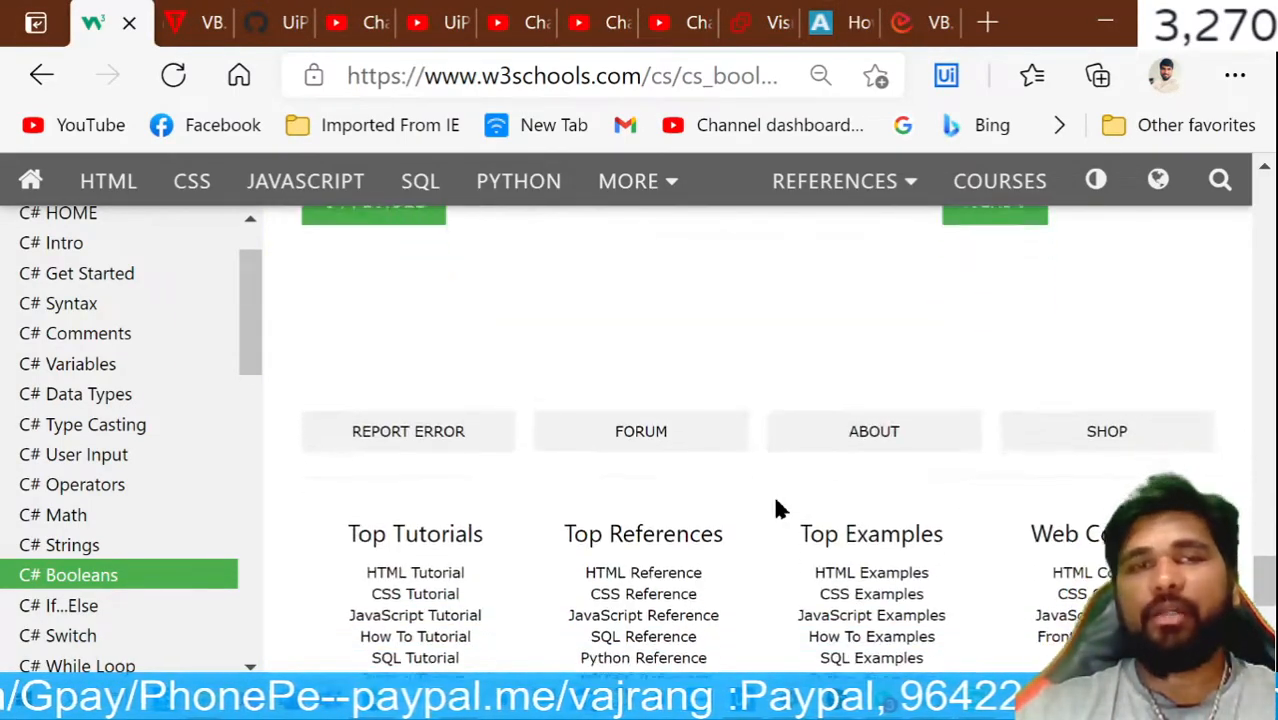
{"action": "scroll", "scroll_direction": "up", "scroll_amount": 3}
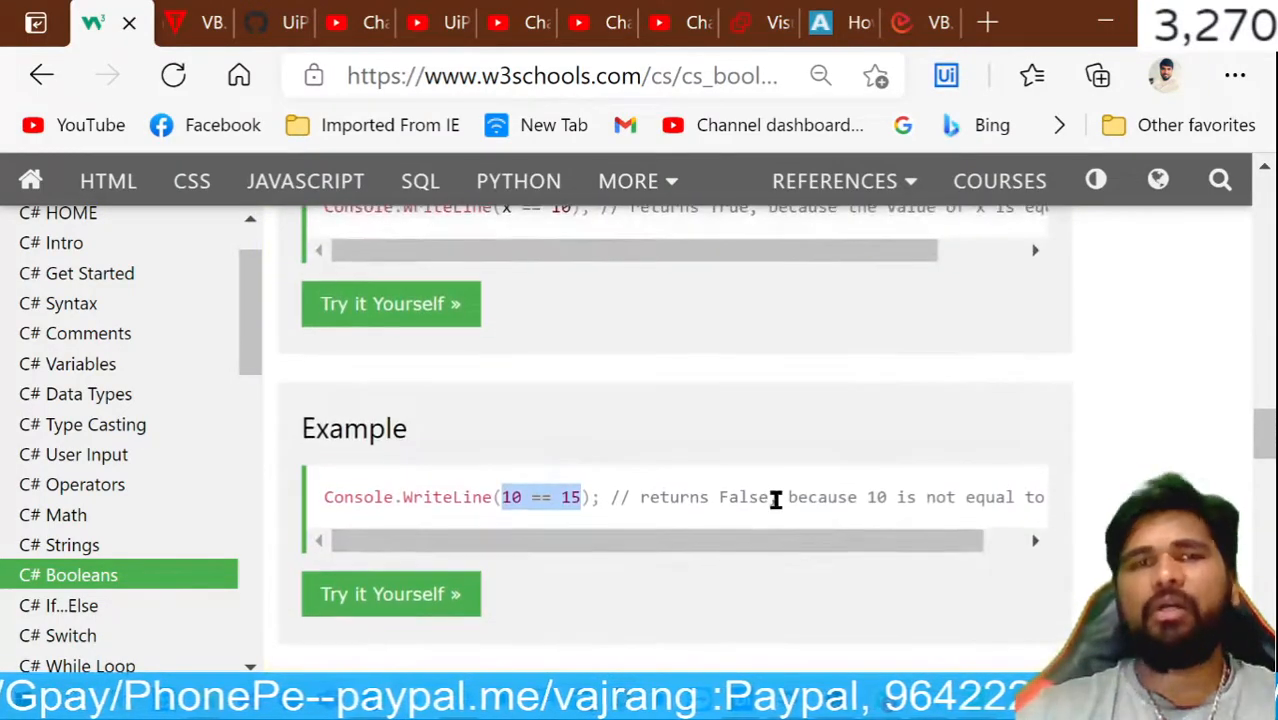